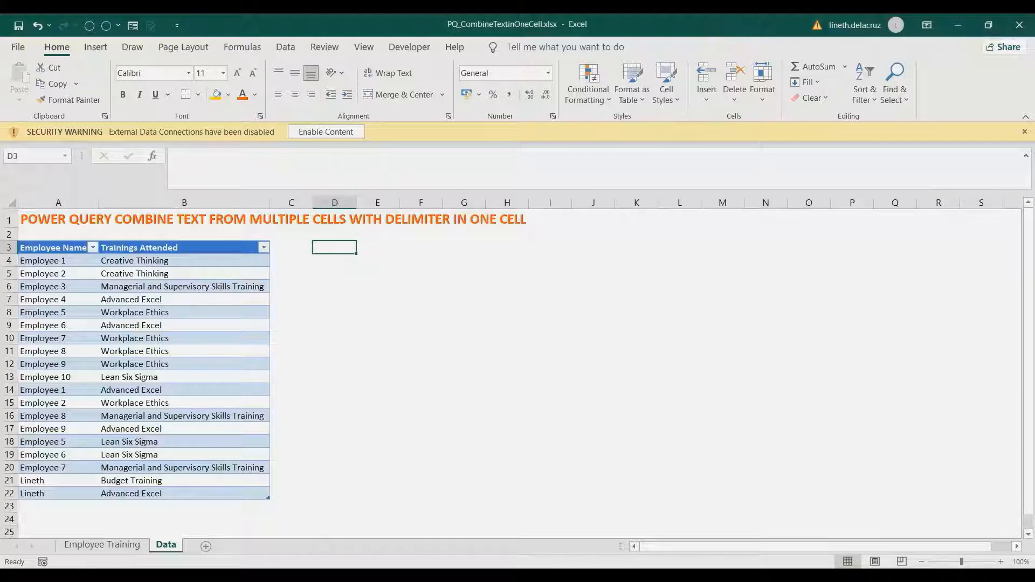
Step: Review the finished Employee Training result table and its Trainings Attended column
left_click(52, 247)
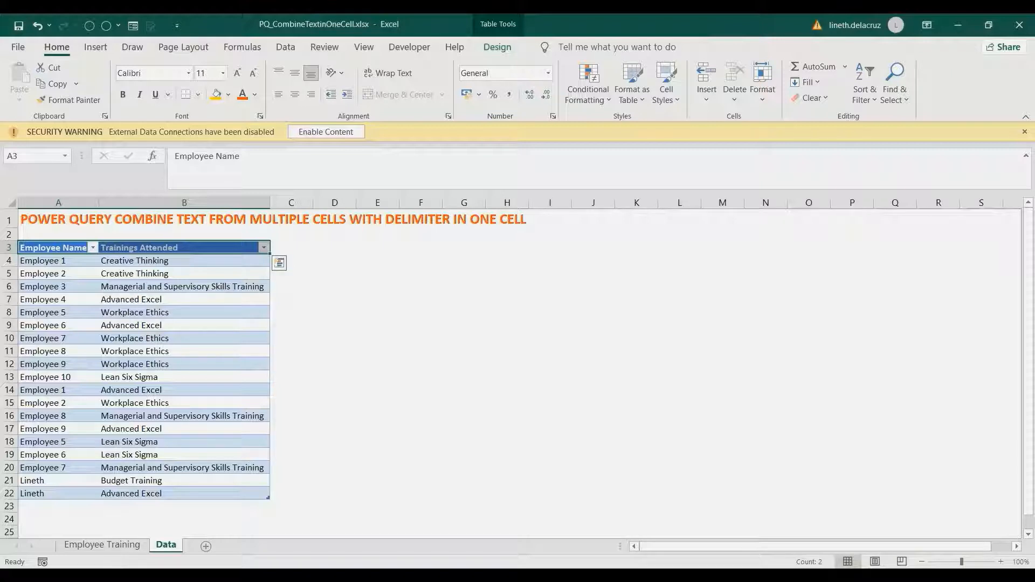
left_click(102, 544)
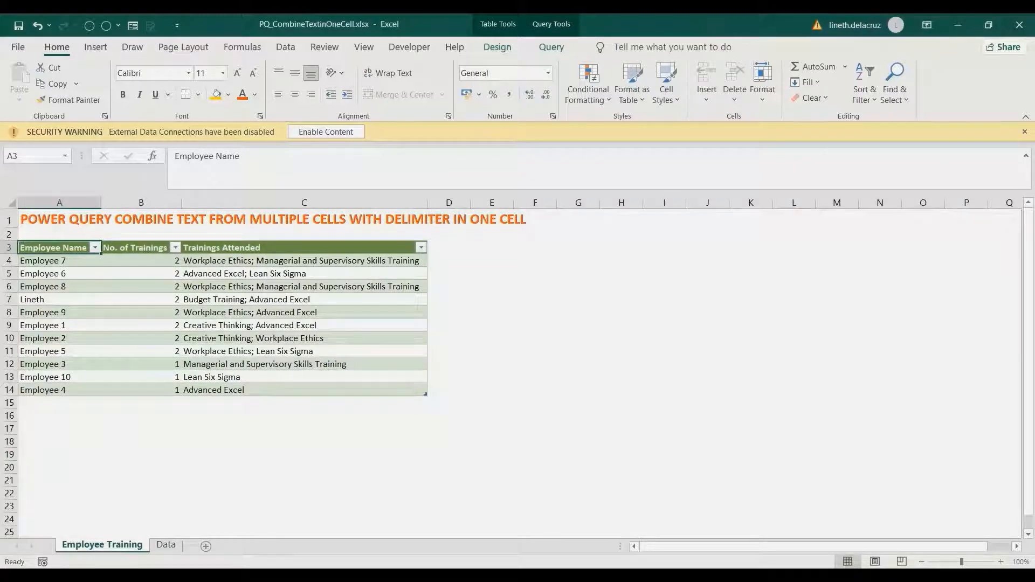
left_click(141, 247)
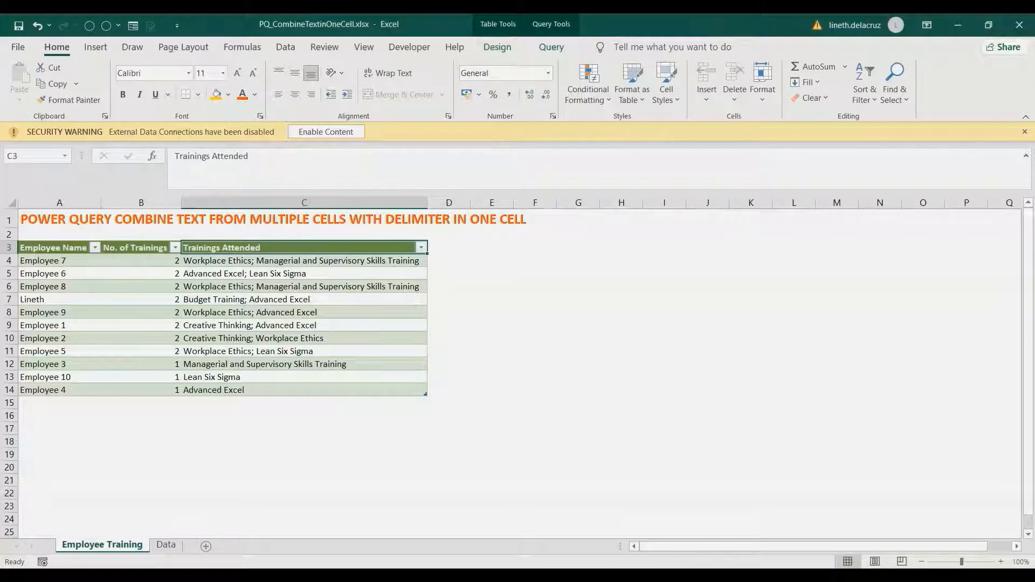
Step: Load the raw employee-training range into Power Query via From Table/Range with headers
left_click(165, 544)
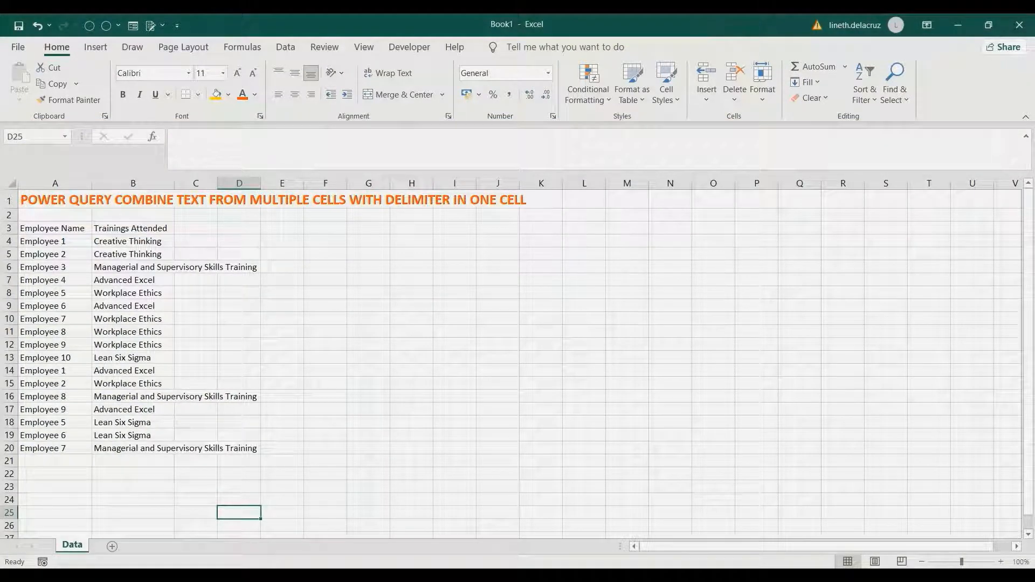
left_click(131, 241)
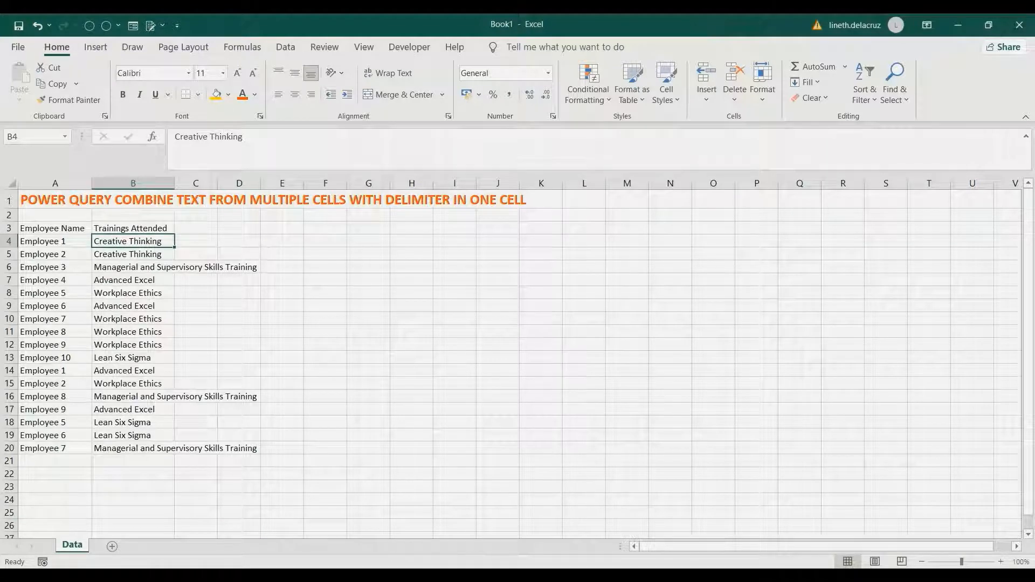
left_click(284, 46)
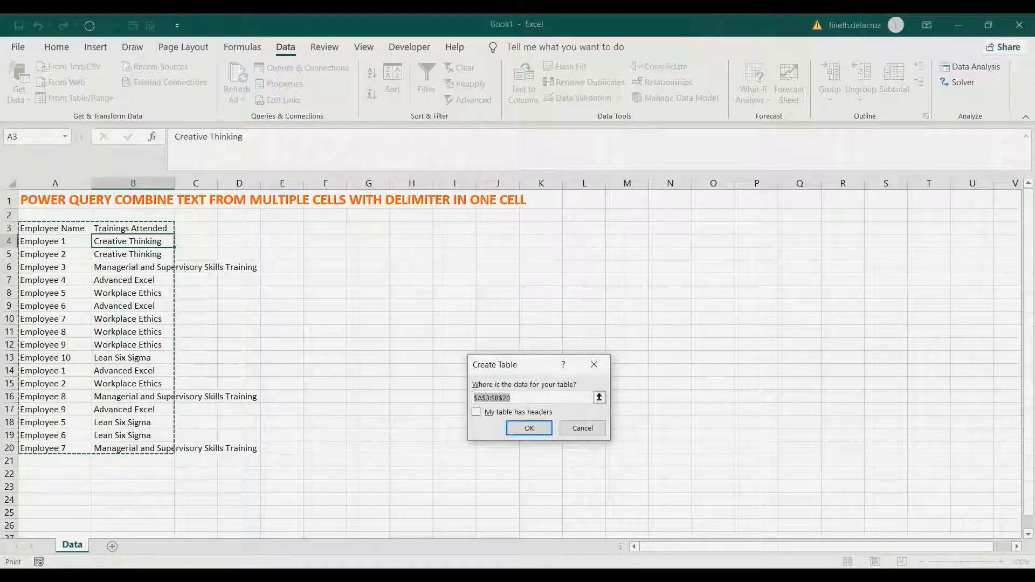
left_click(476, 411)
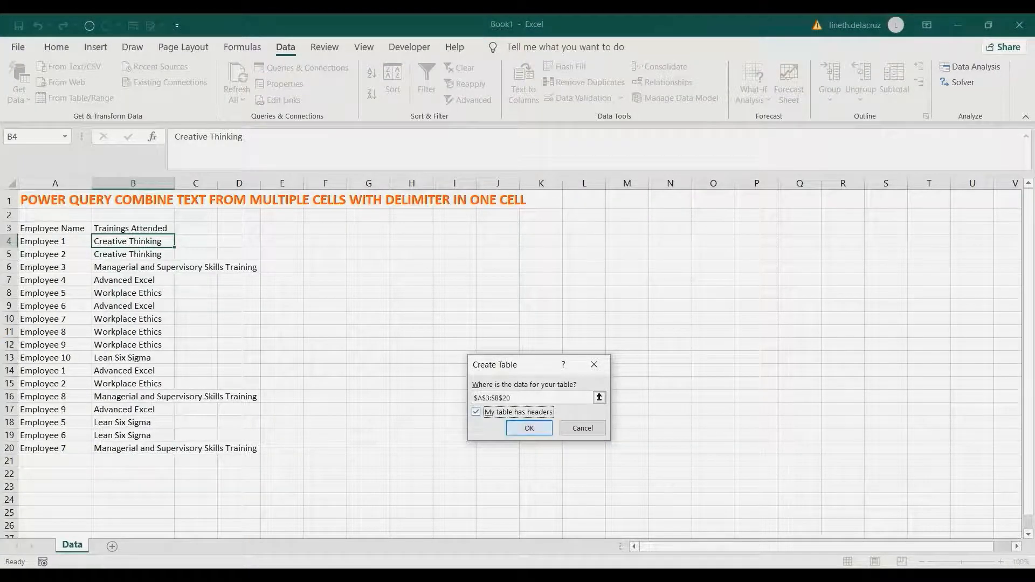
left_click(527, 428)
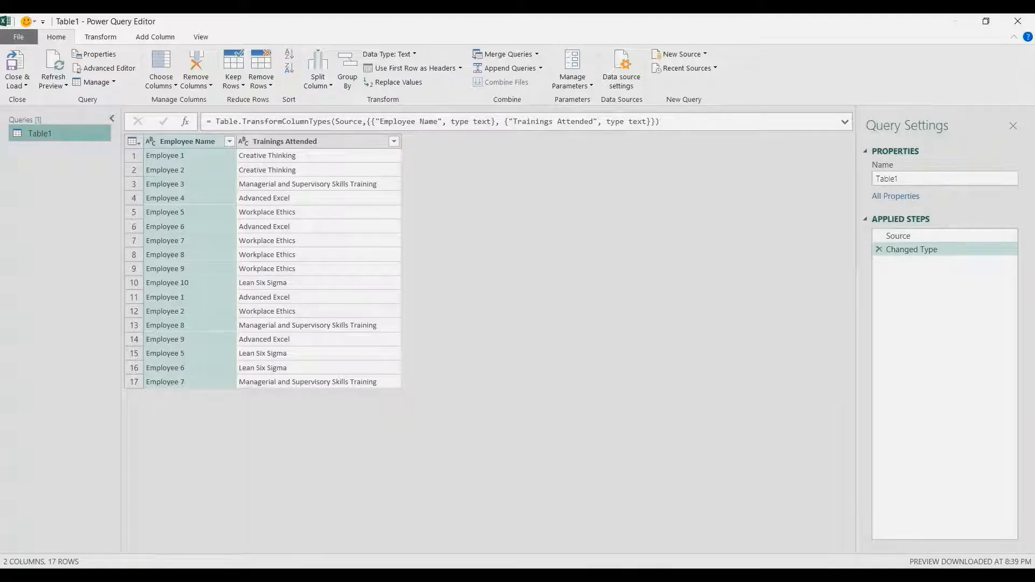
Step: Rename the query from Table1 to EmpTraining
triple_click(944, 178)
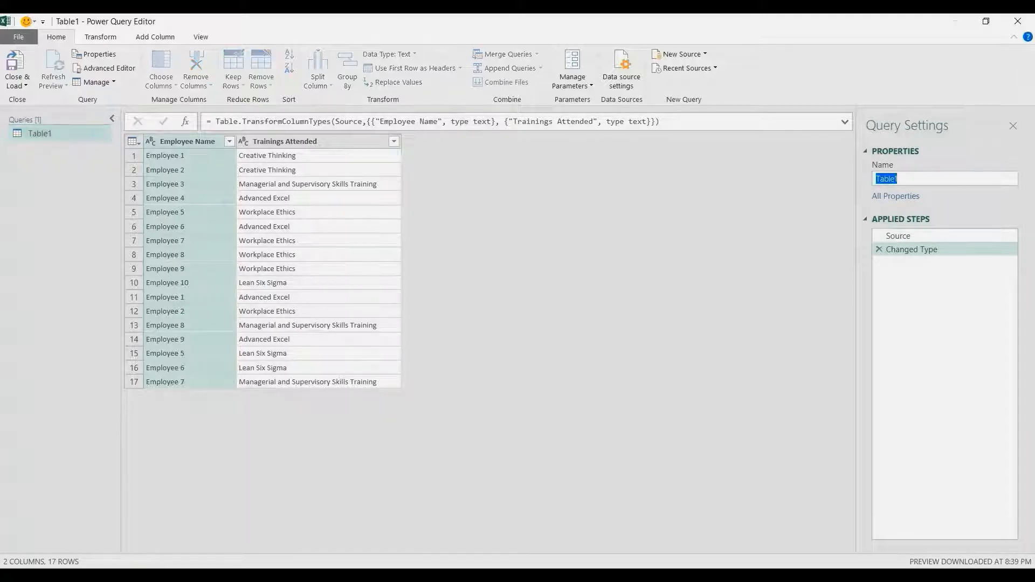
type("Emp")
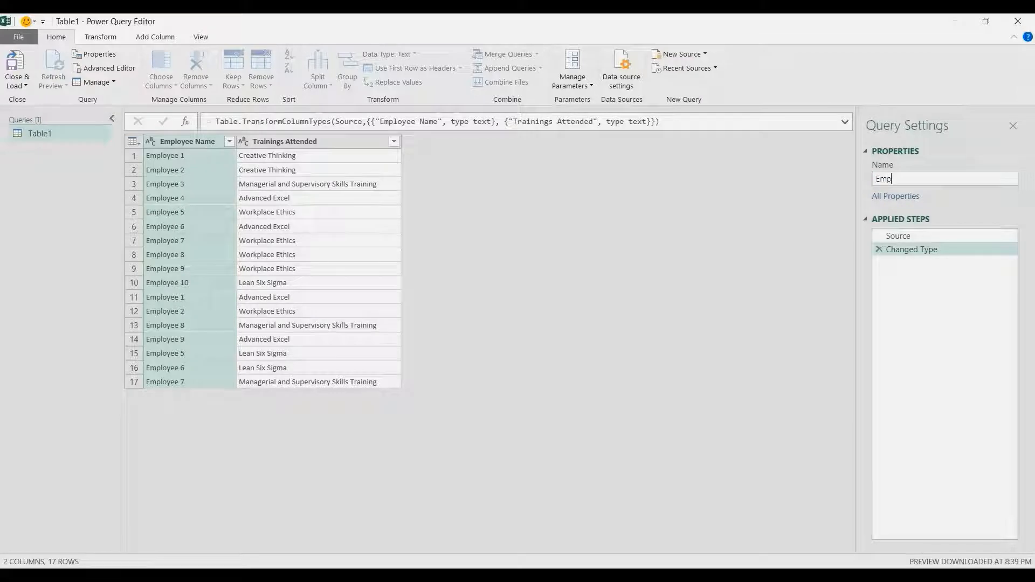
type("Training")
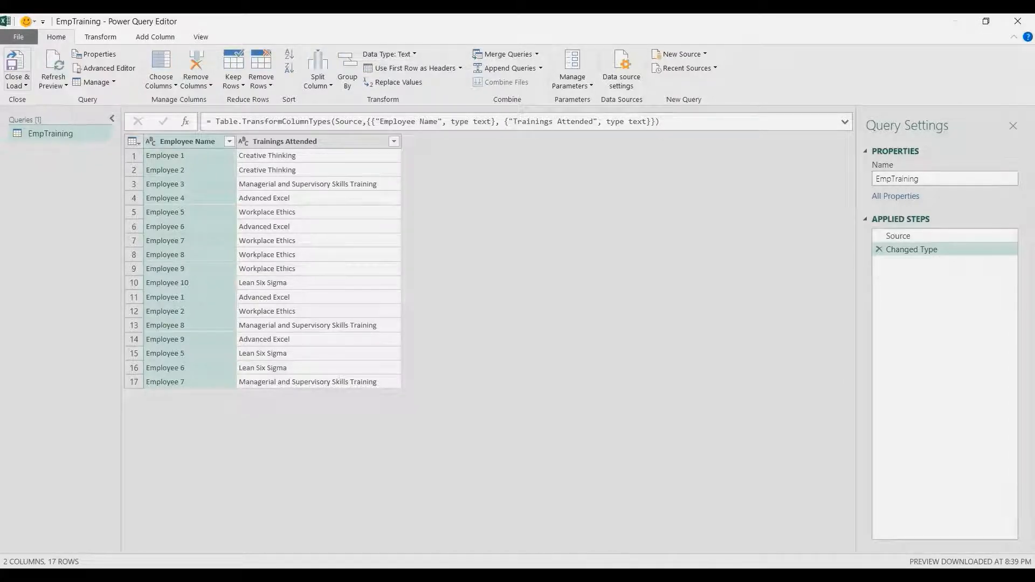
Step: Close & Load EmpTraining as connection only and bring up its query actions
left_click(16, 68)
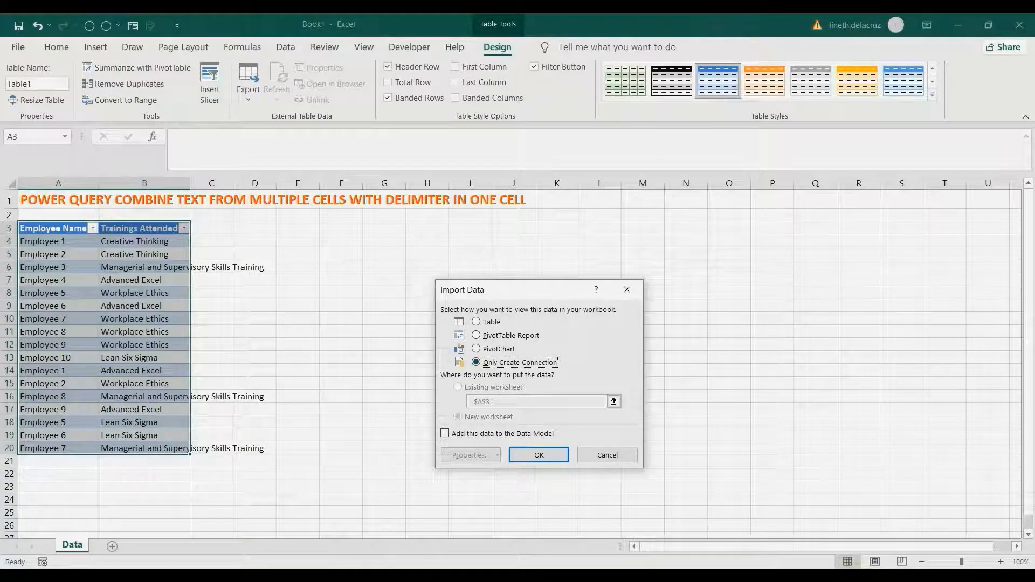
left_click(538, 455)
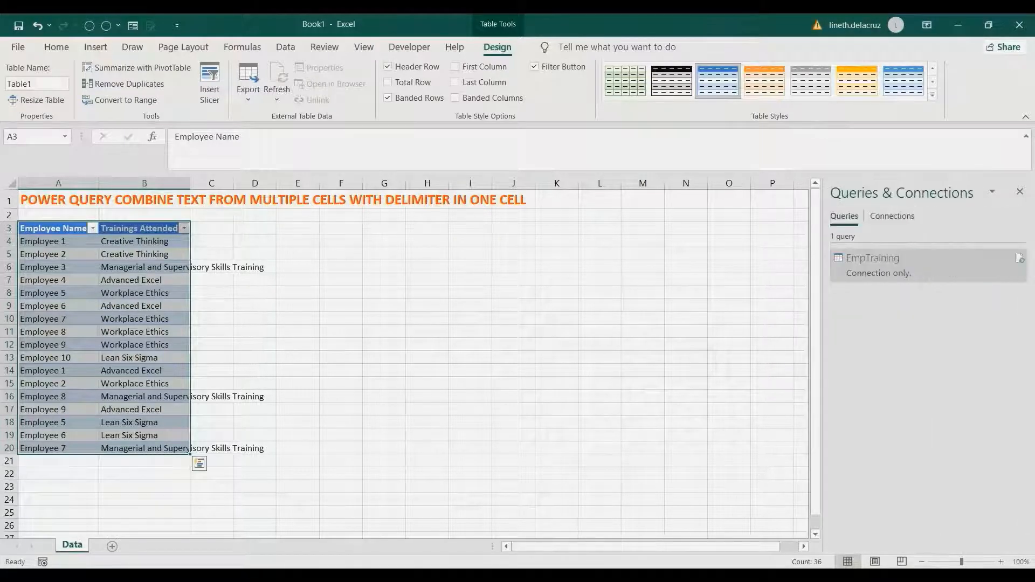
right_click(871, 258)
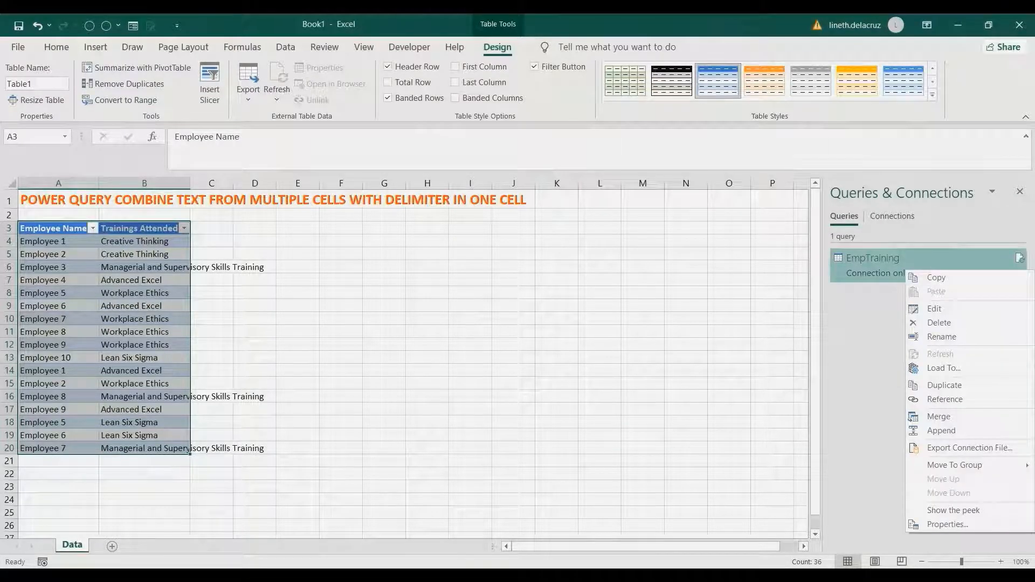
mouse_move(942, 367)
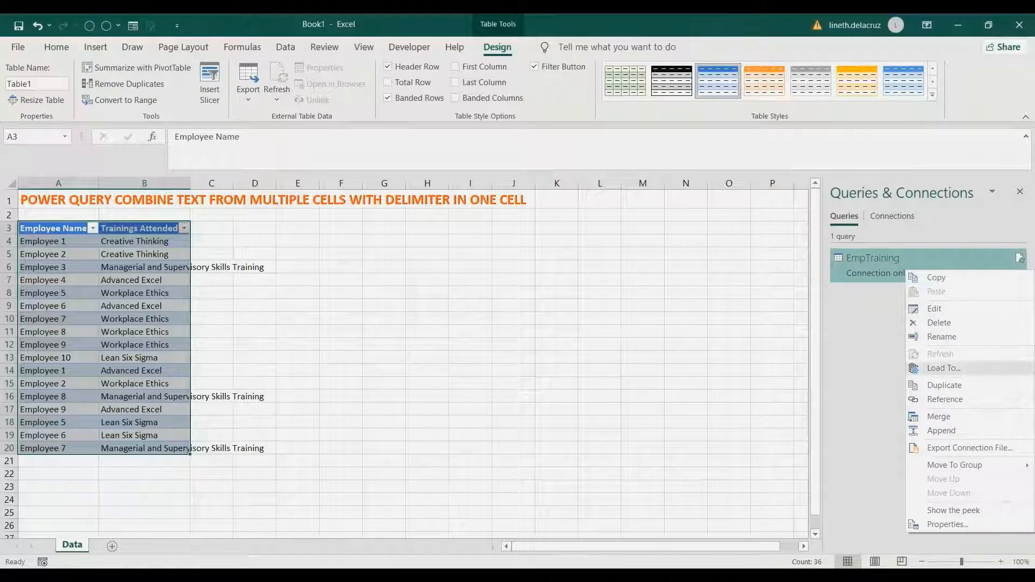
Step: Create a reference query from EmpTraining and name it Employee Trainings
left_click(933, 308)
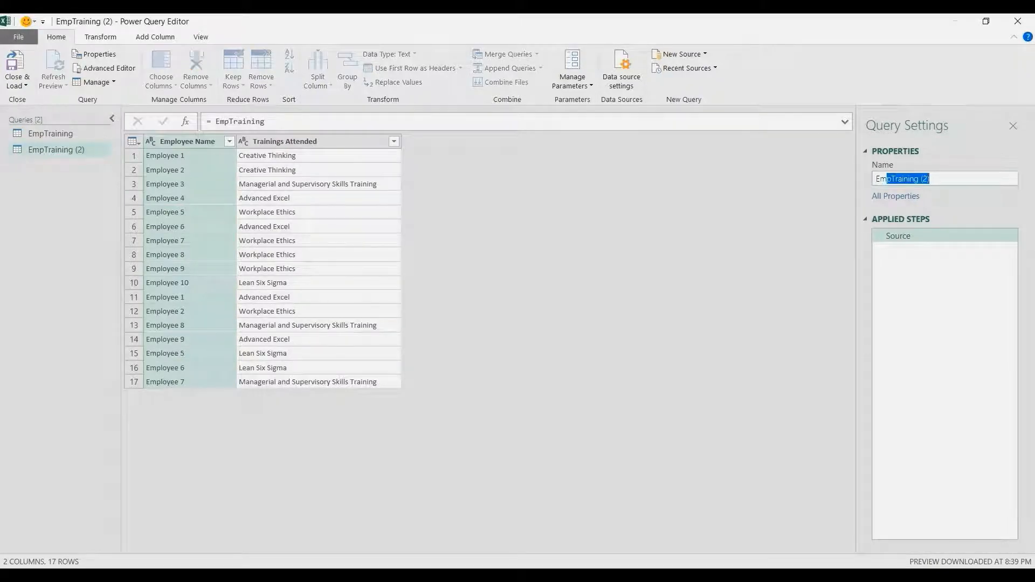
triple_click(944, 178)
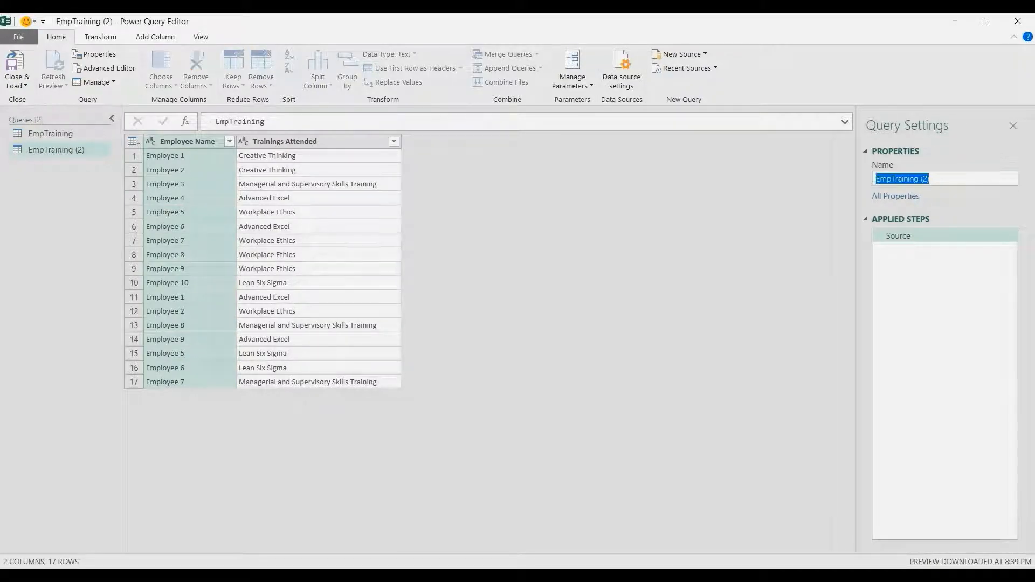
type("Employee Tr")
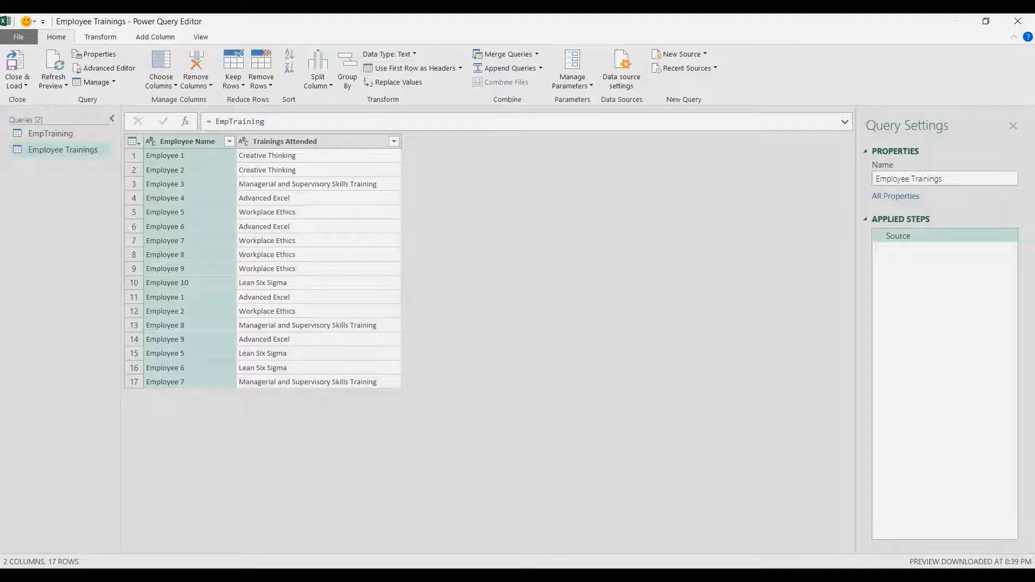
Step: Group rows by Employee Name into a Temp column using the All Rows operation
left_click(346, 69)
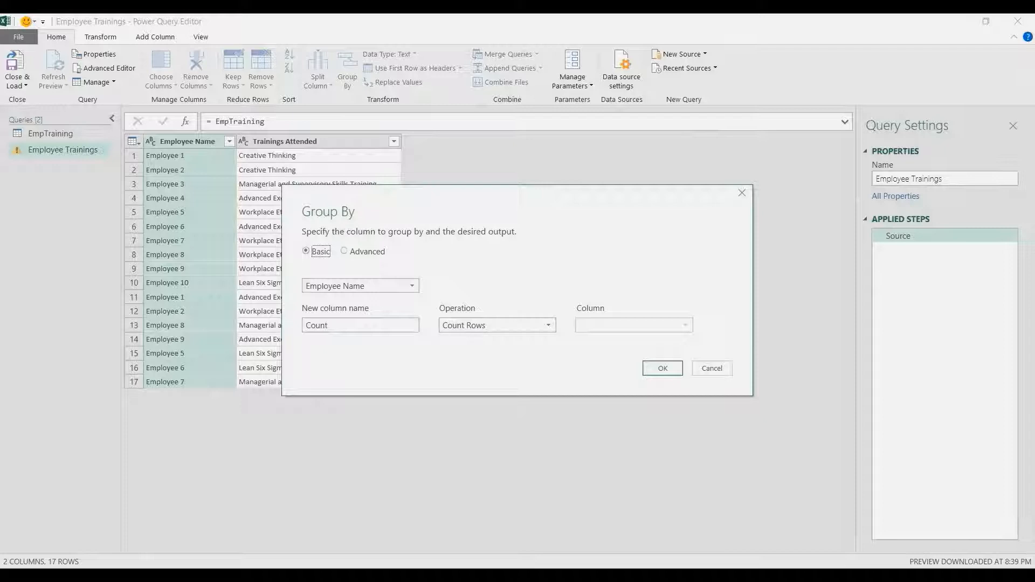
triple_click(360, 324)
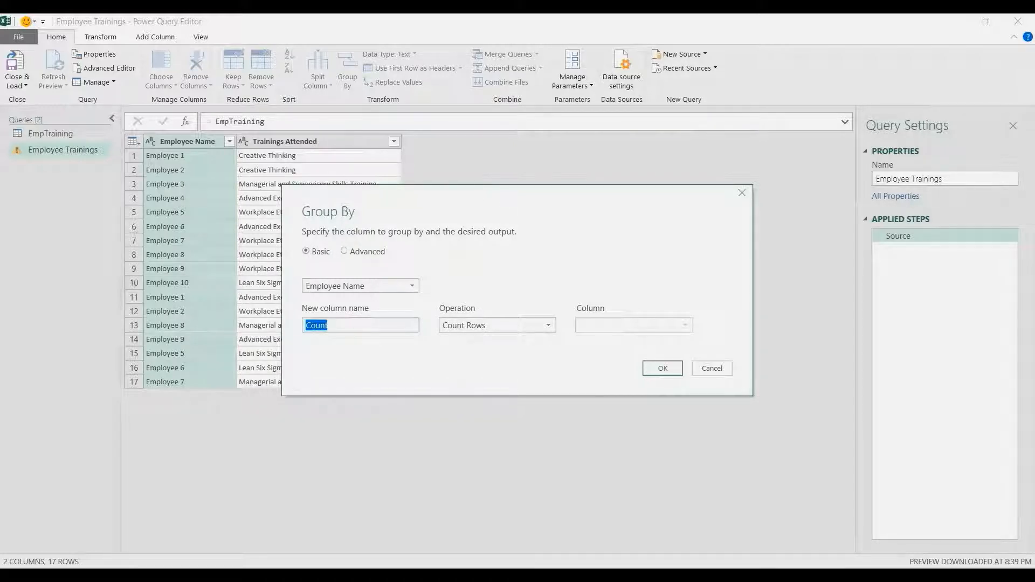
type("Temp")
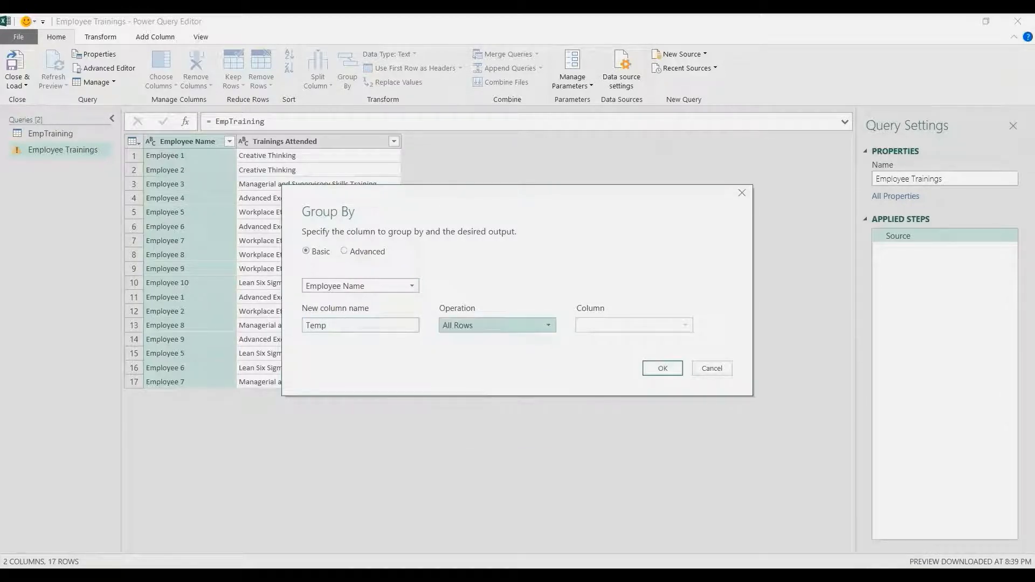
left_click(661, 367)
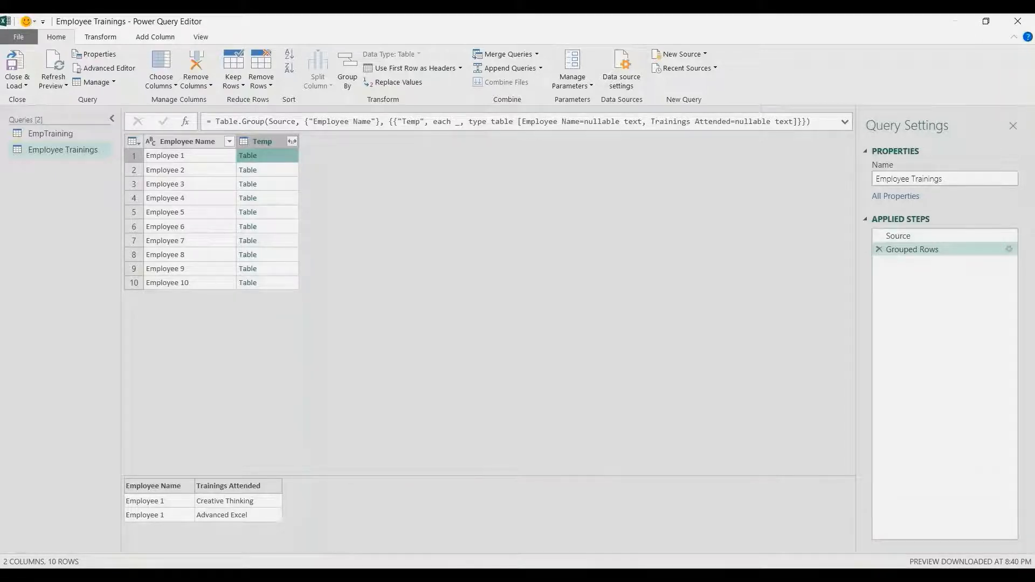
left_click(60, 68)
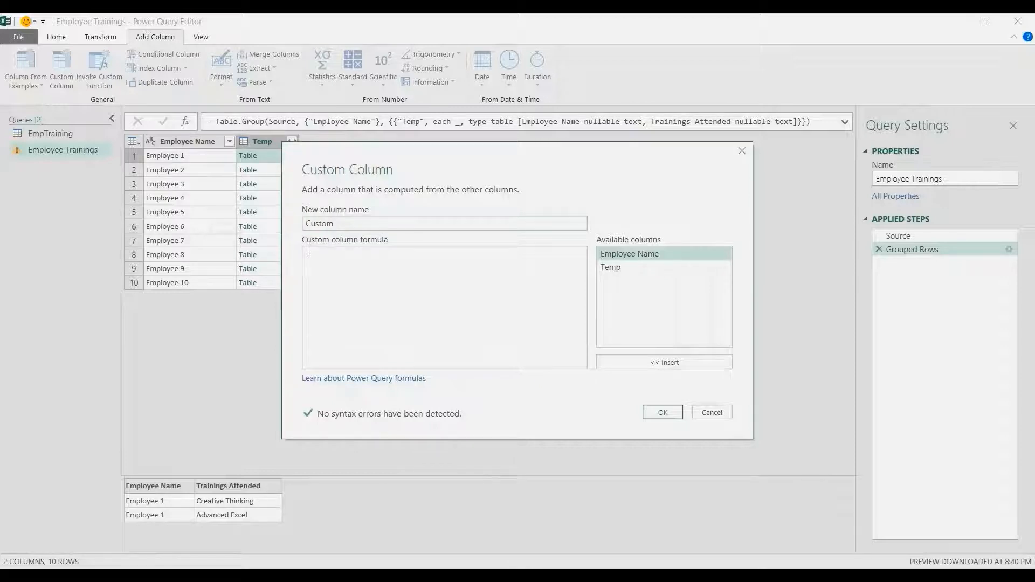
Step: Name the new custom column Trainings Attended
triple_click(443, 224)
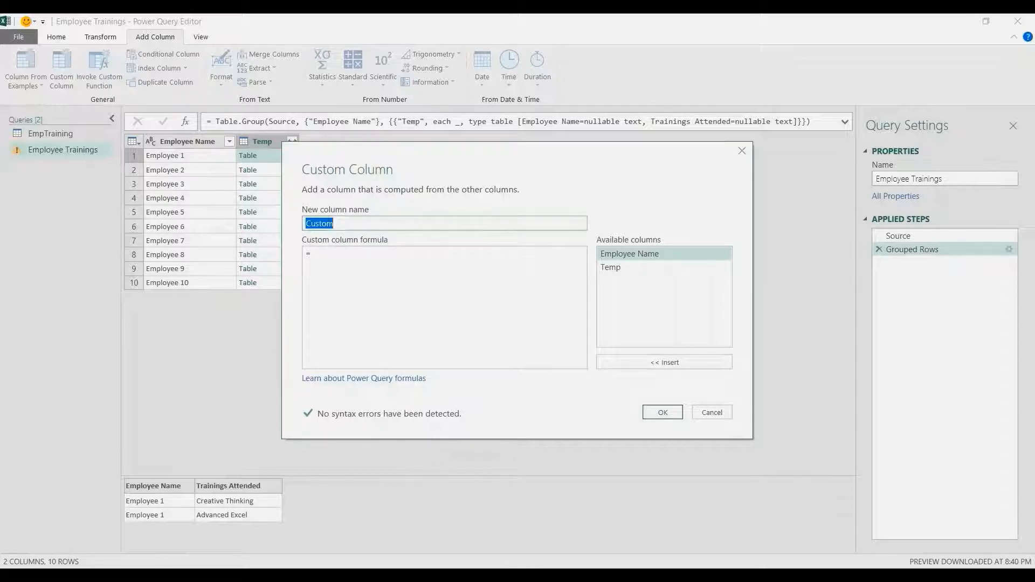
type("T")
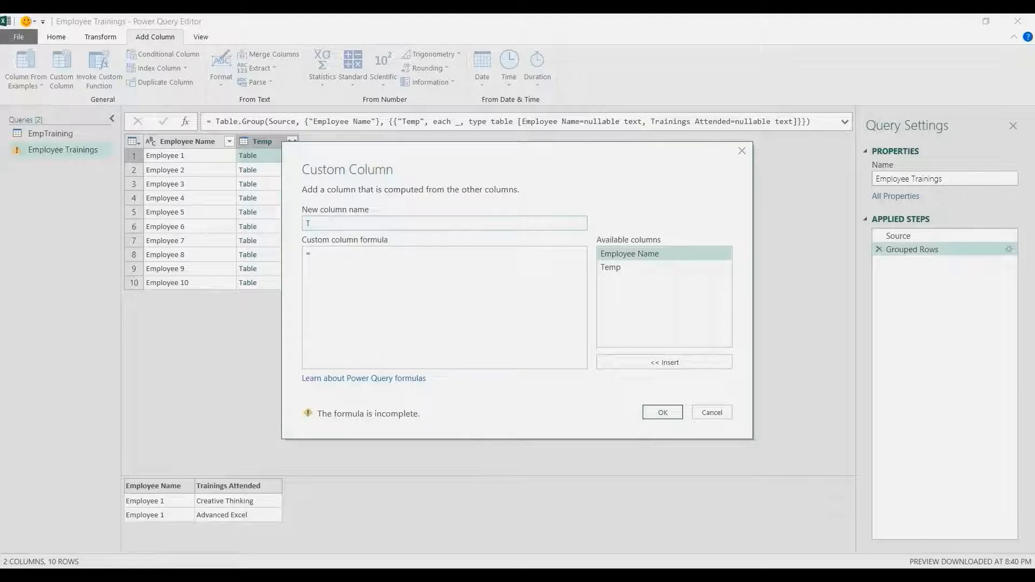
type("rainings")
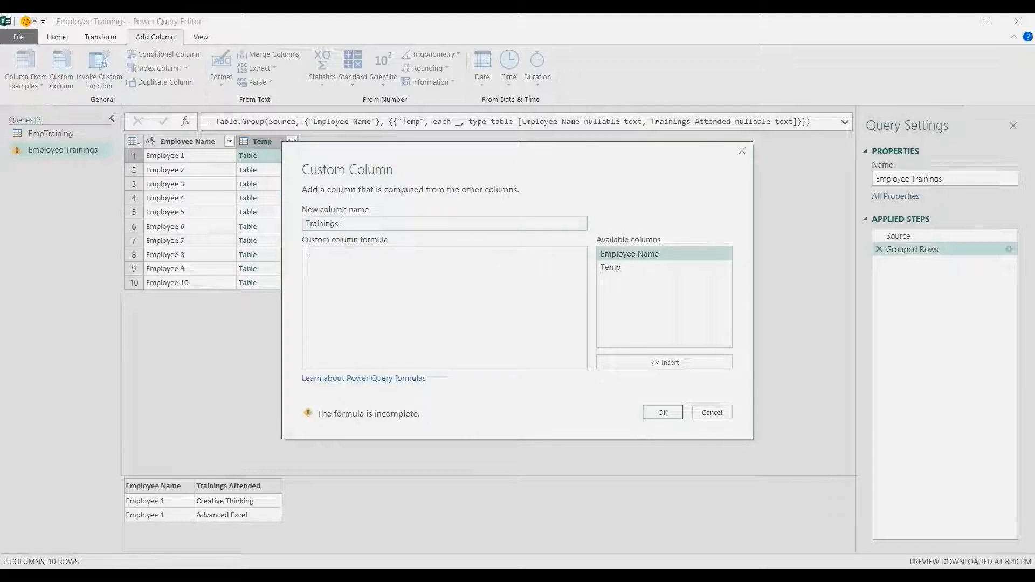
type("Atte")
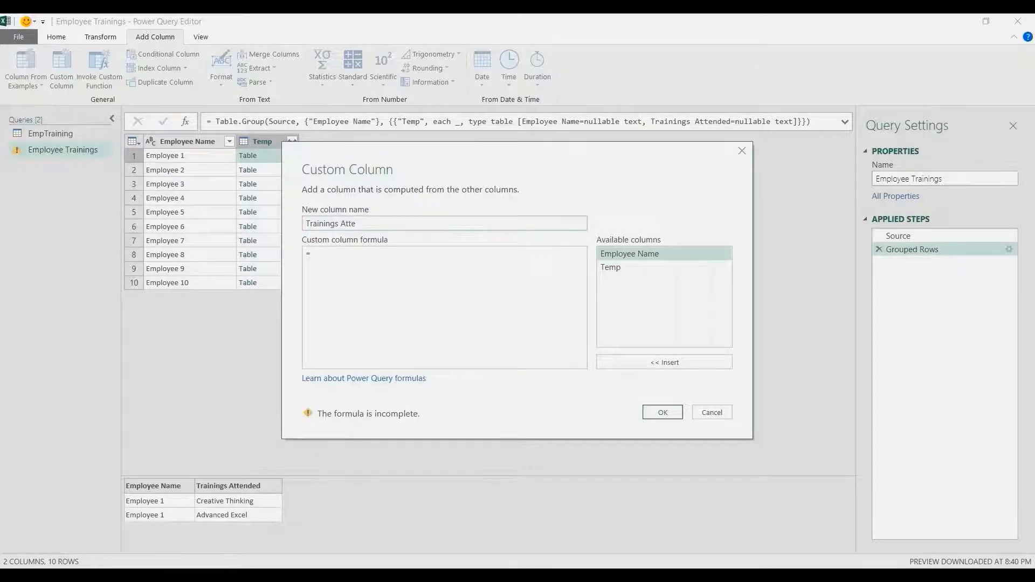
type("nded")
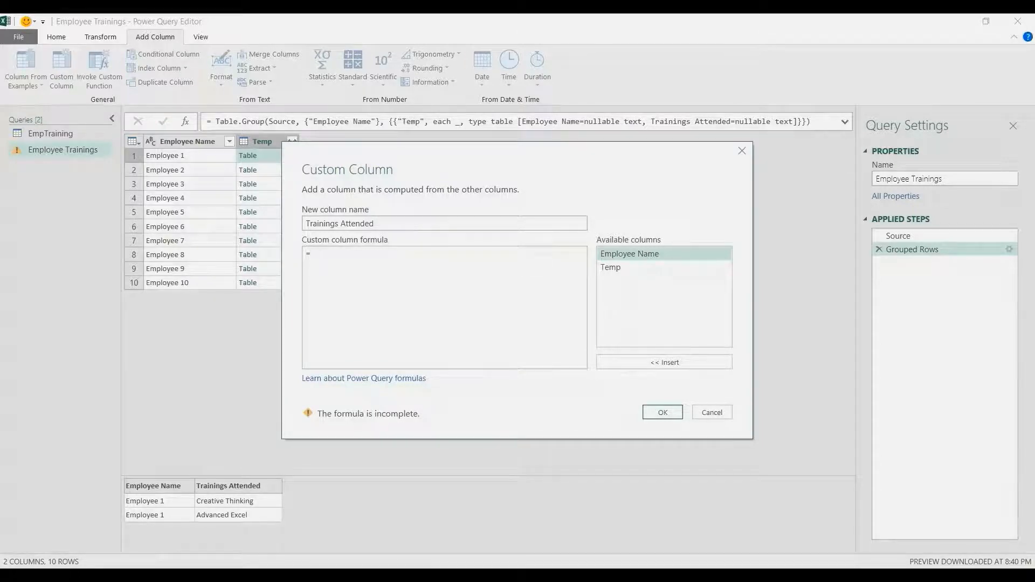
Step: Define it as =[Temp][Trainings Attended] and add the column of training lists
type("[")
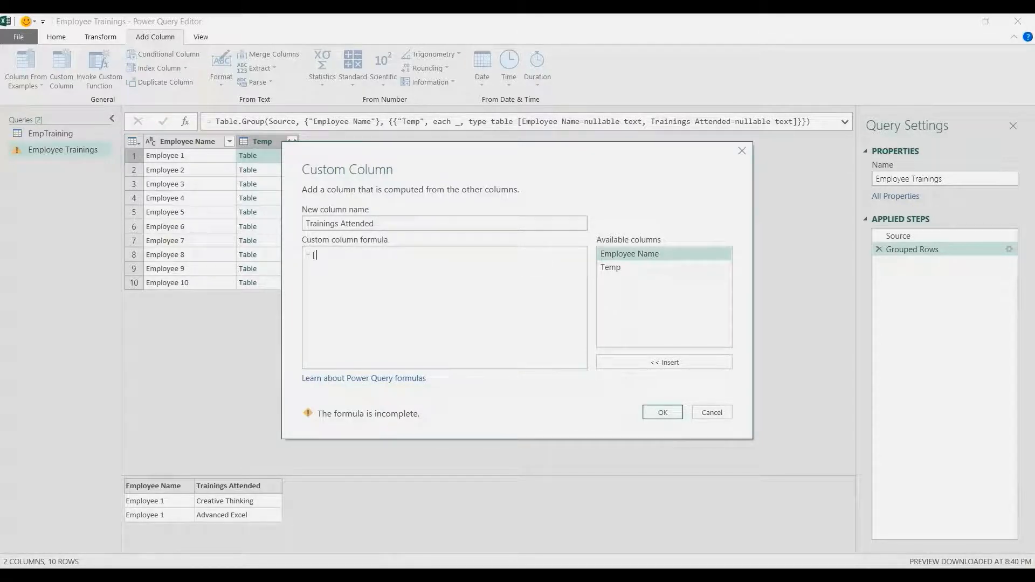
key("Backspace")
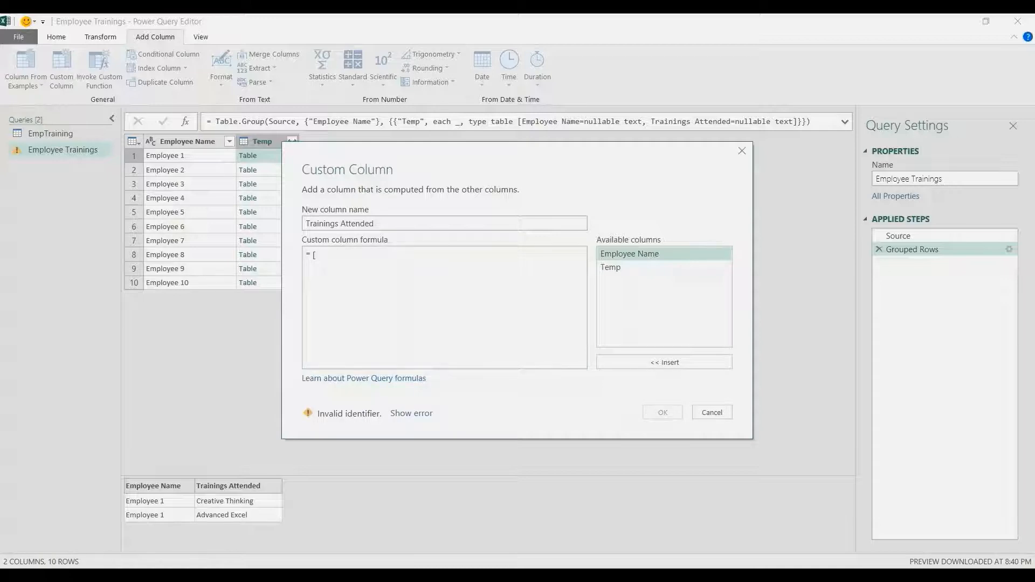
type("t")
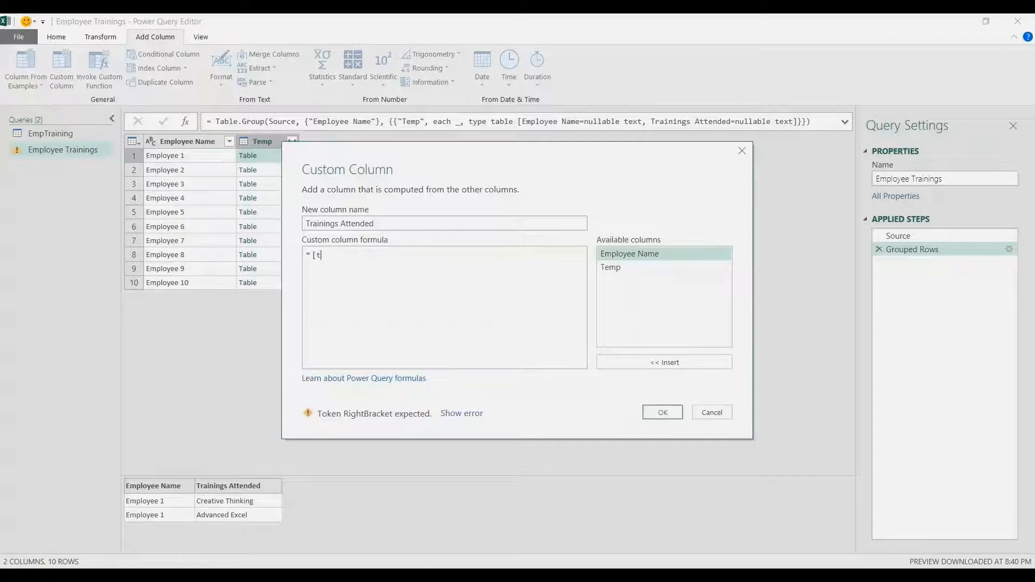
type("e")
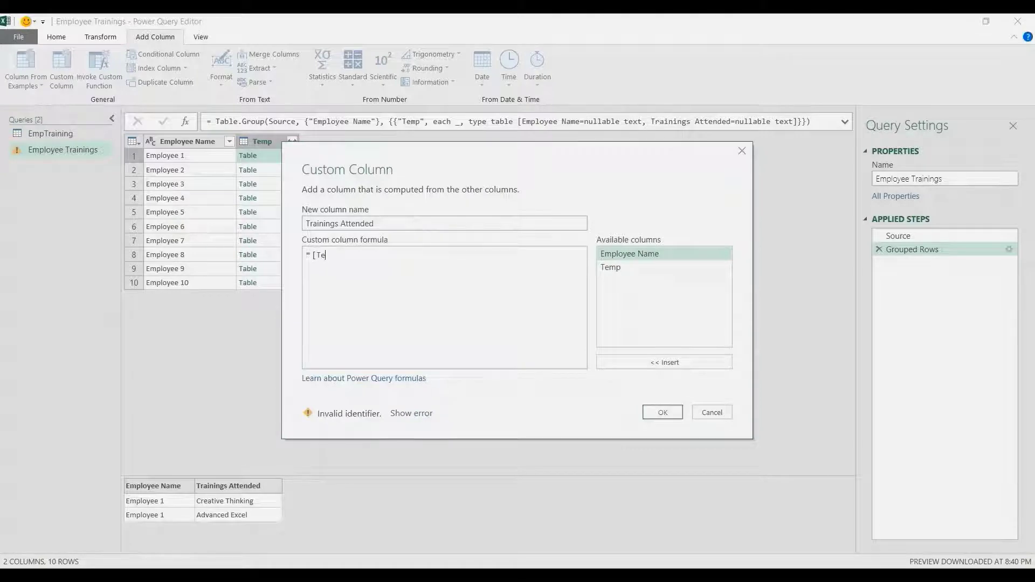
type("mp]")
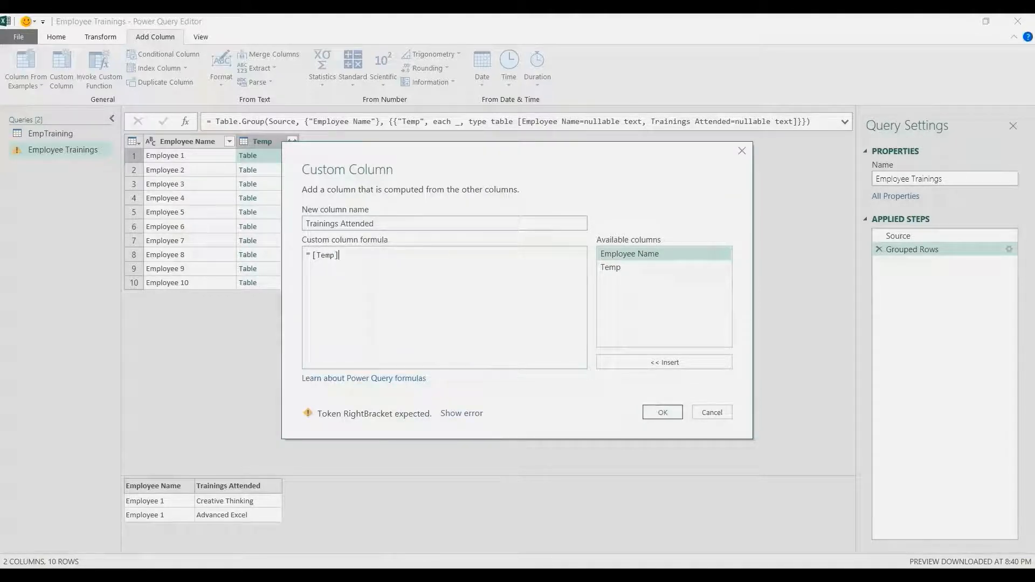
type("[")
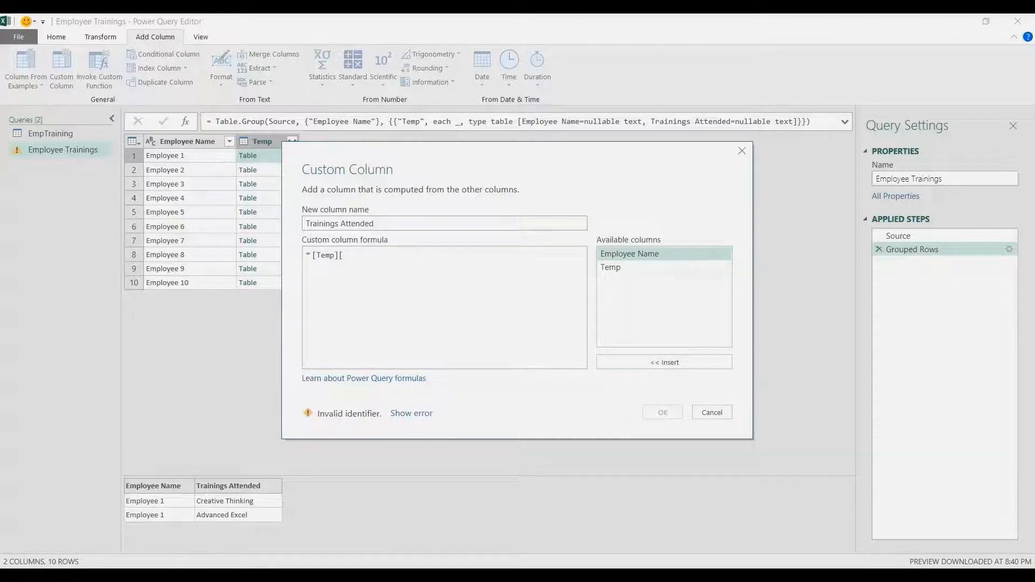
type("Tr")
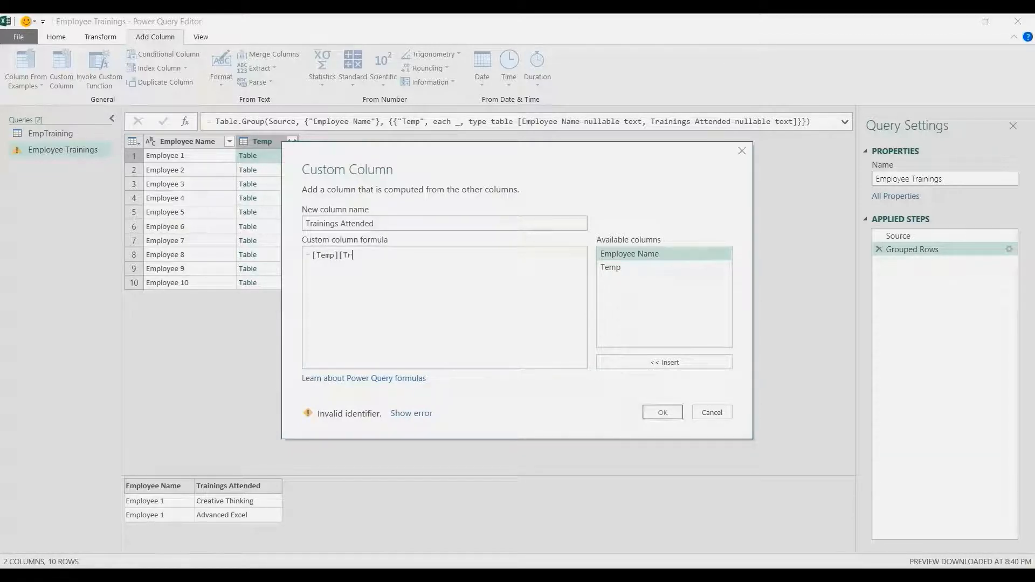
type("ainings")
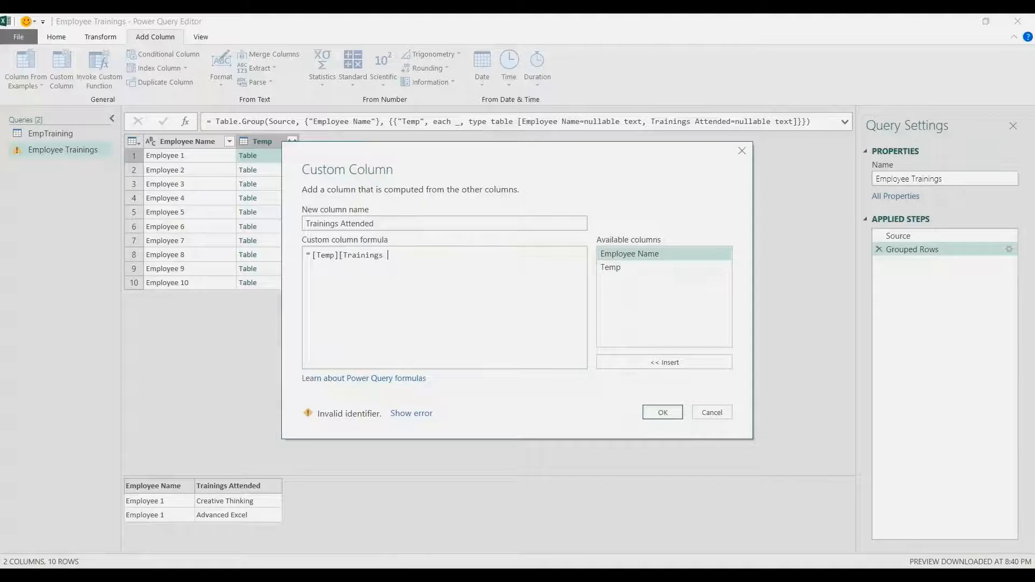
type("Atten")
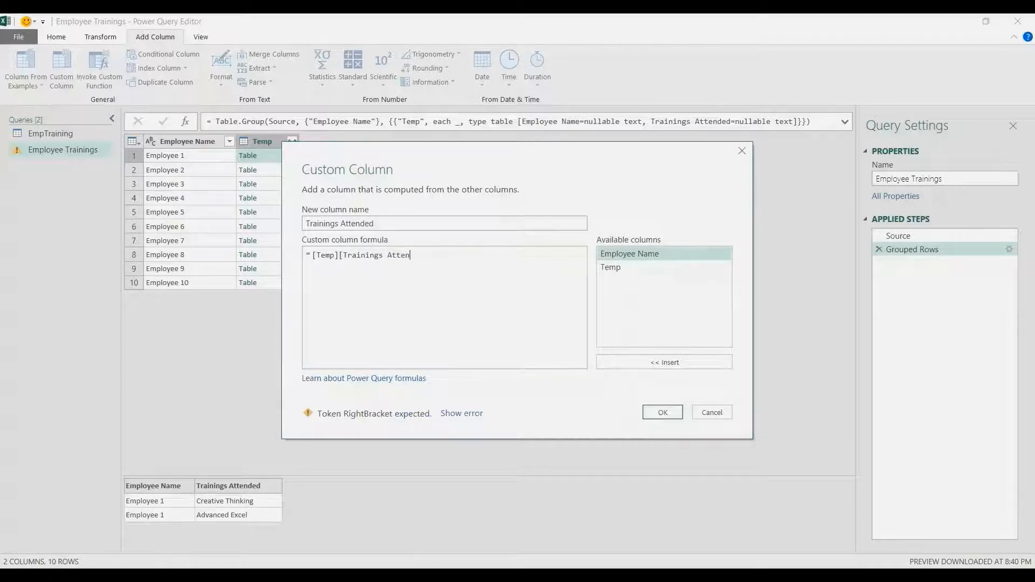
type("ded]")
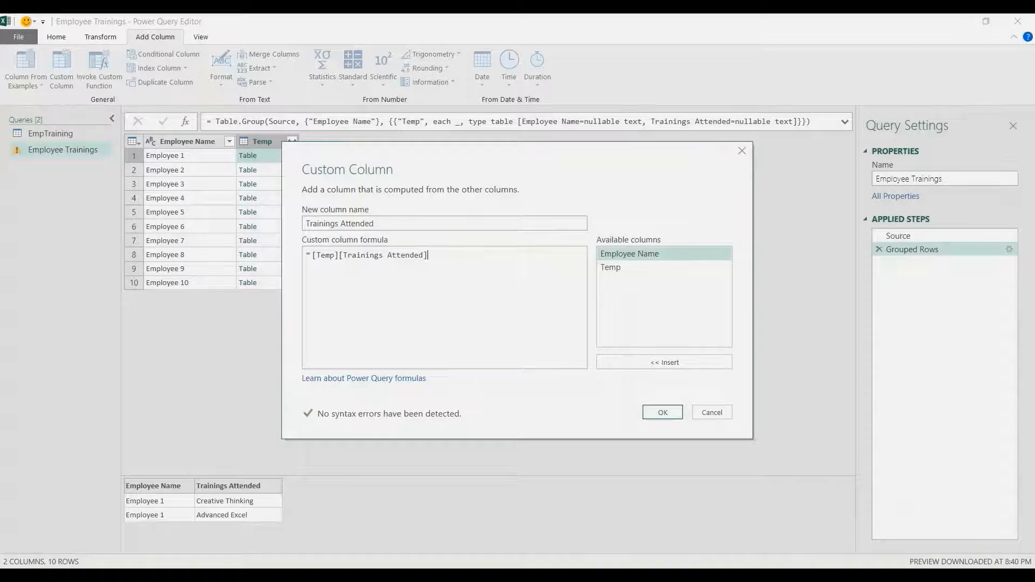
left_click(661, 412)
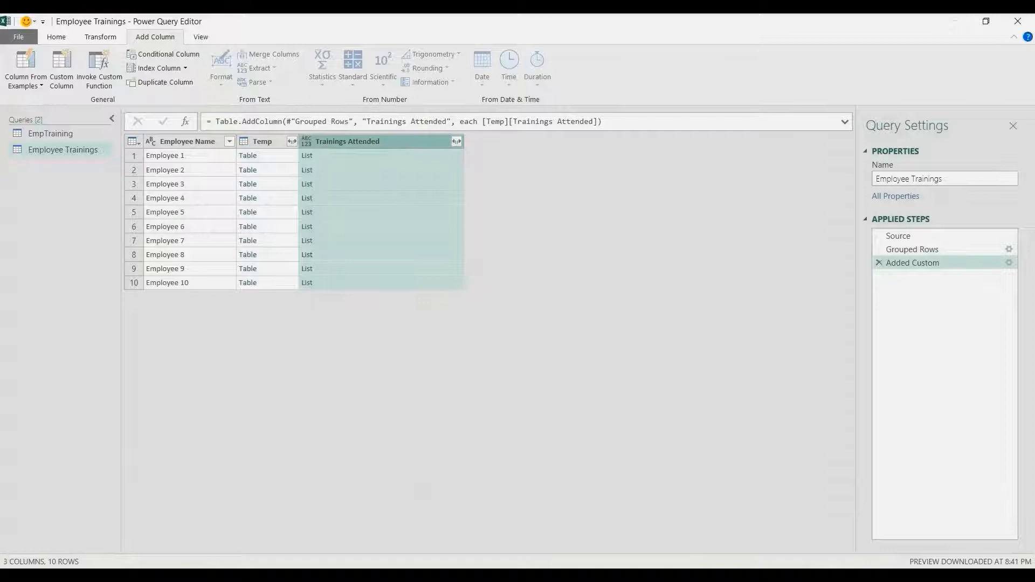
left_click(308, 155)
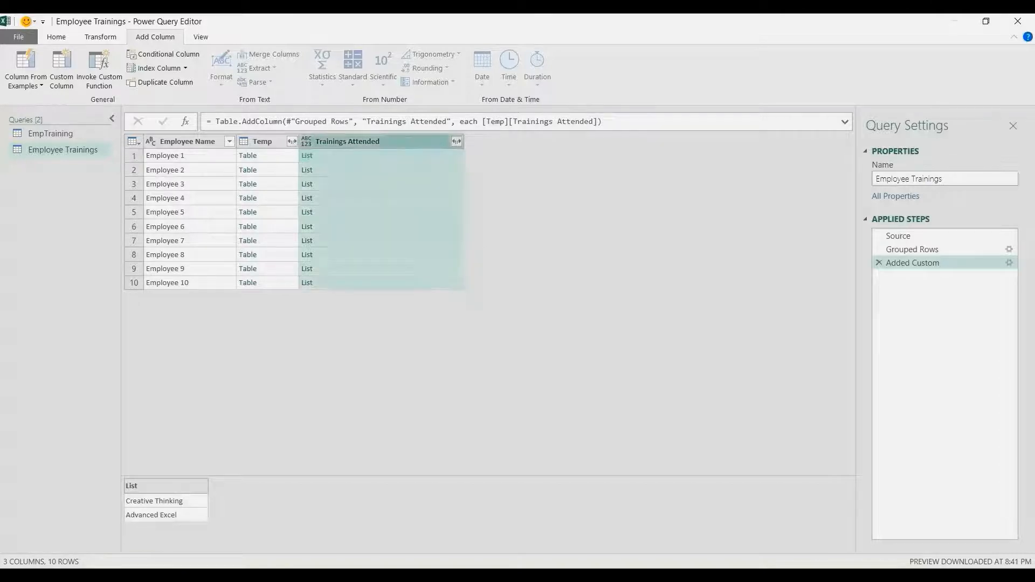
Step: Extract the Trainings Attended list values as text joined with a custom "; " delimiter
left_click(455, 141)
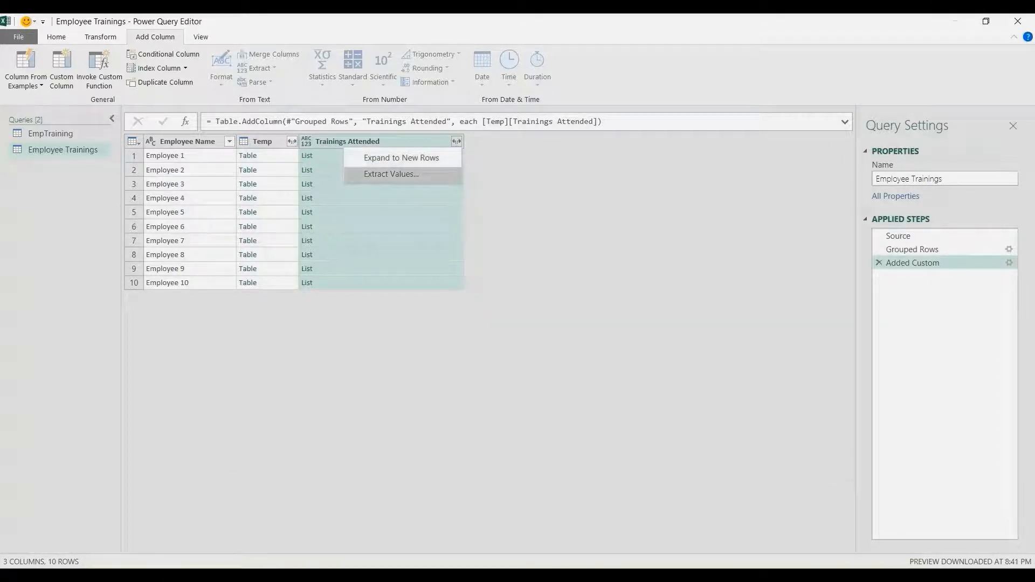
left_click(390, 173)
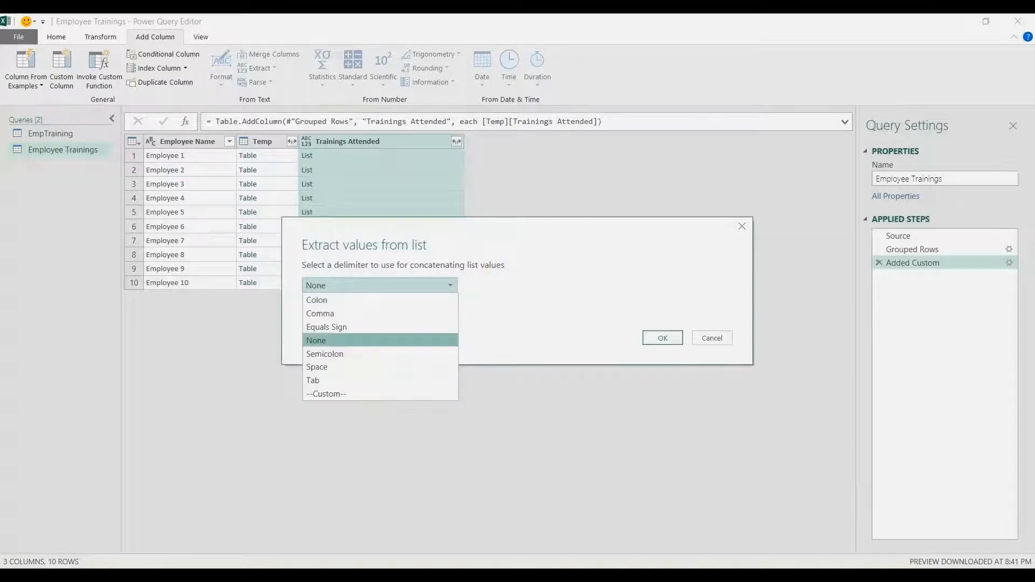
left_click(325, 393)
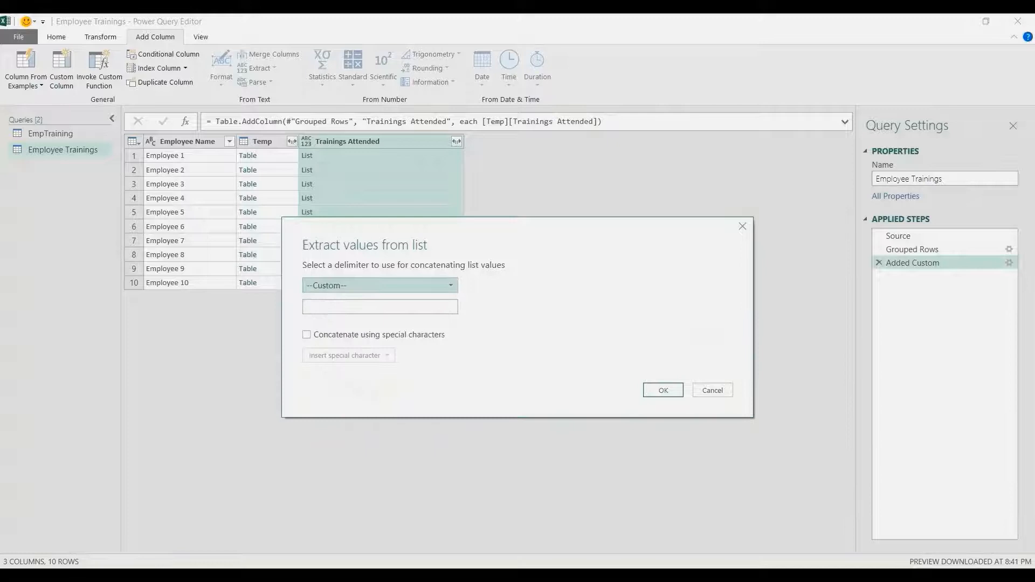
left_click(378, 306)
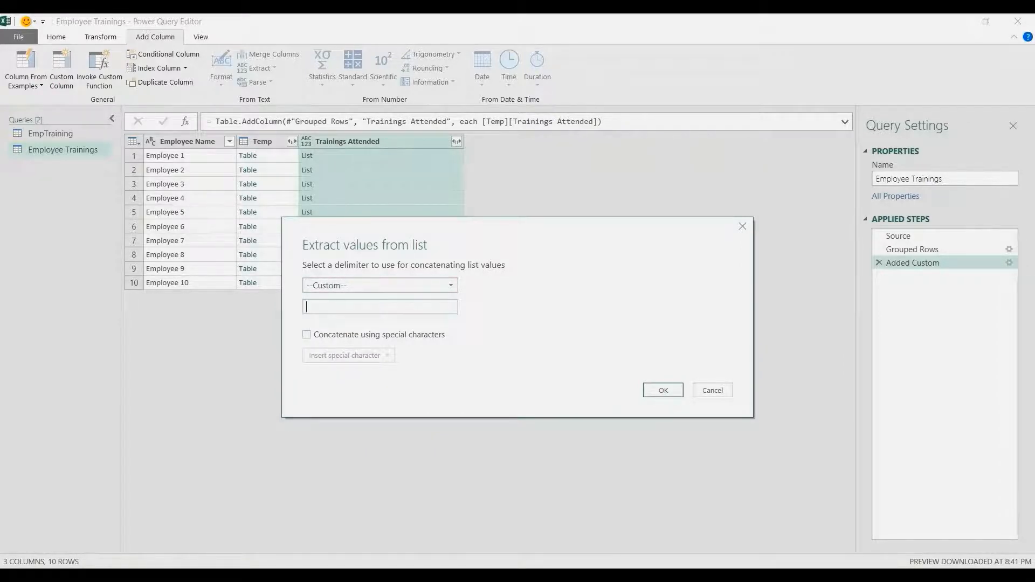
type(":")
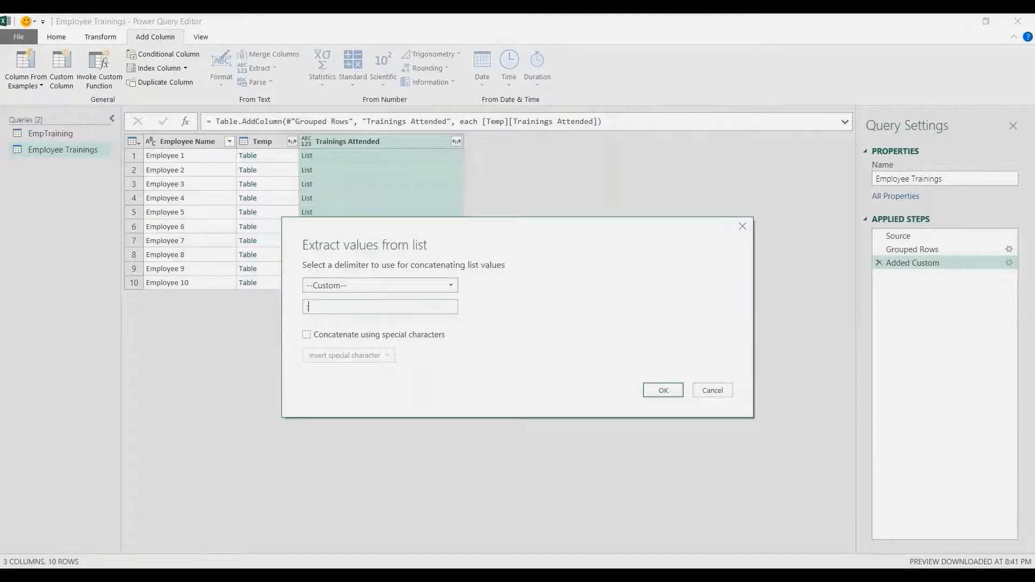
type(";")
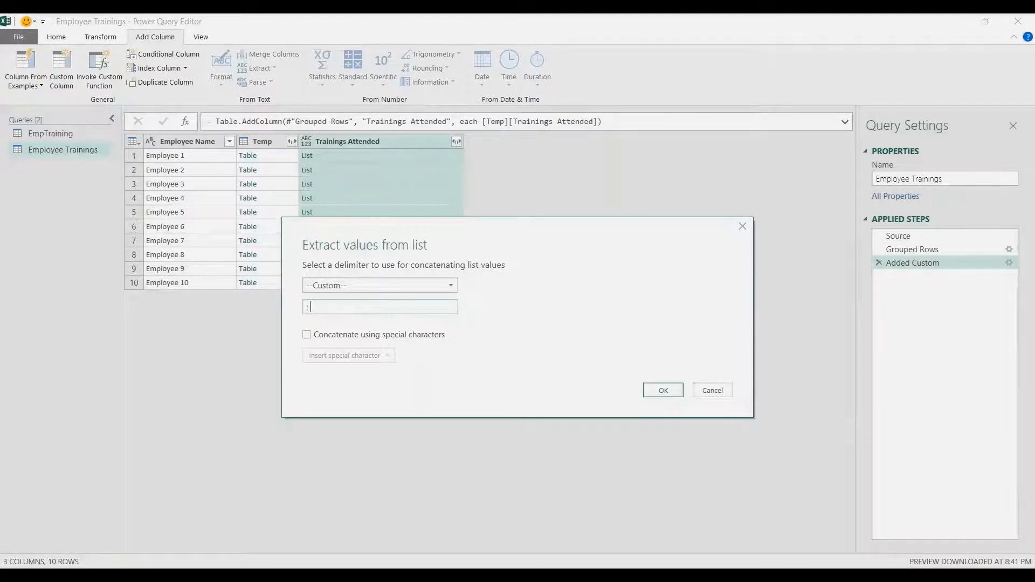
left_click(662, 390)
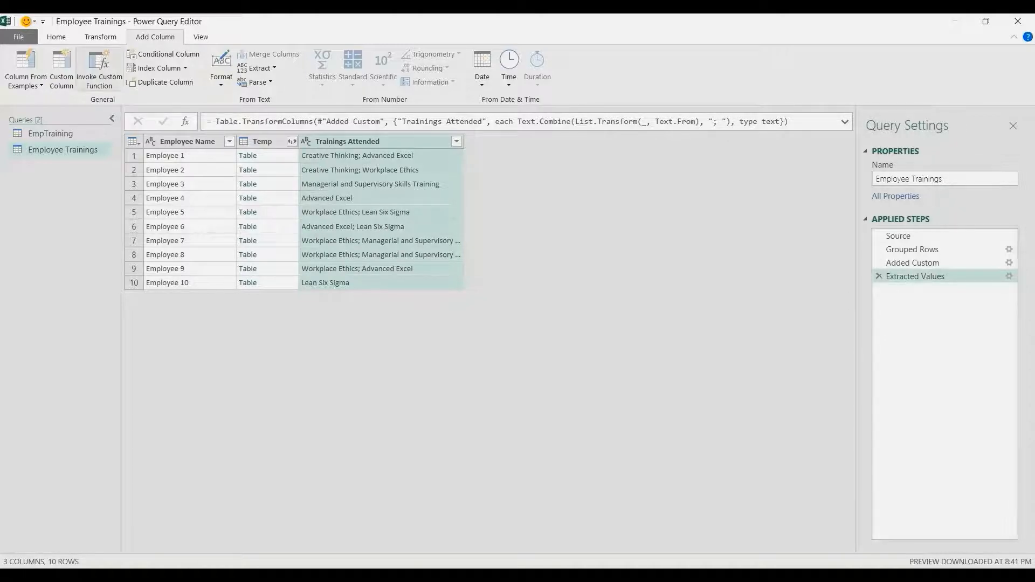
left_click(60, 69)
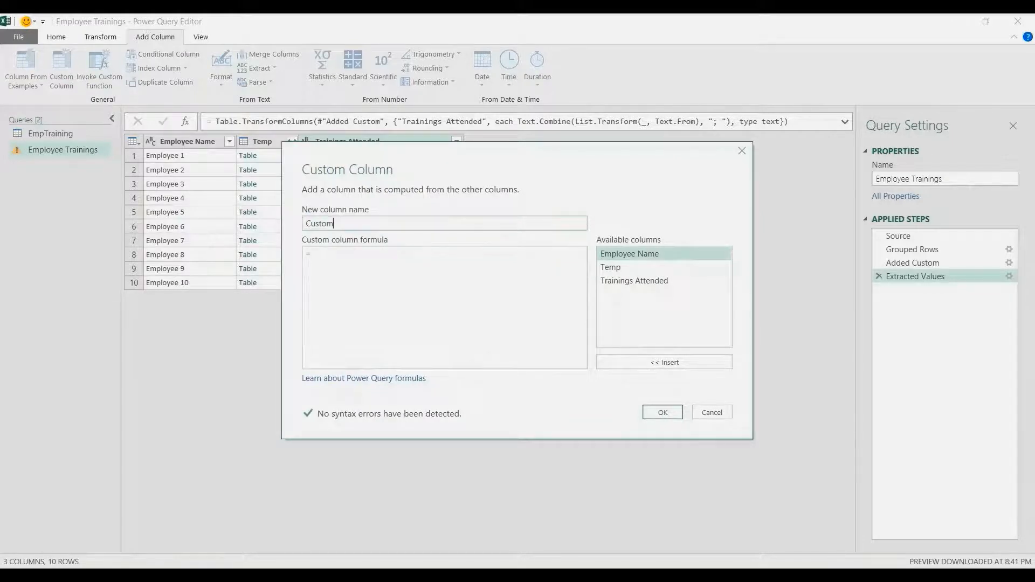
Step: Name the new custom column No. of Trainings
type("No")
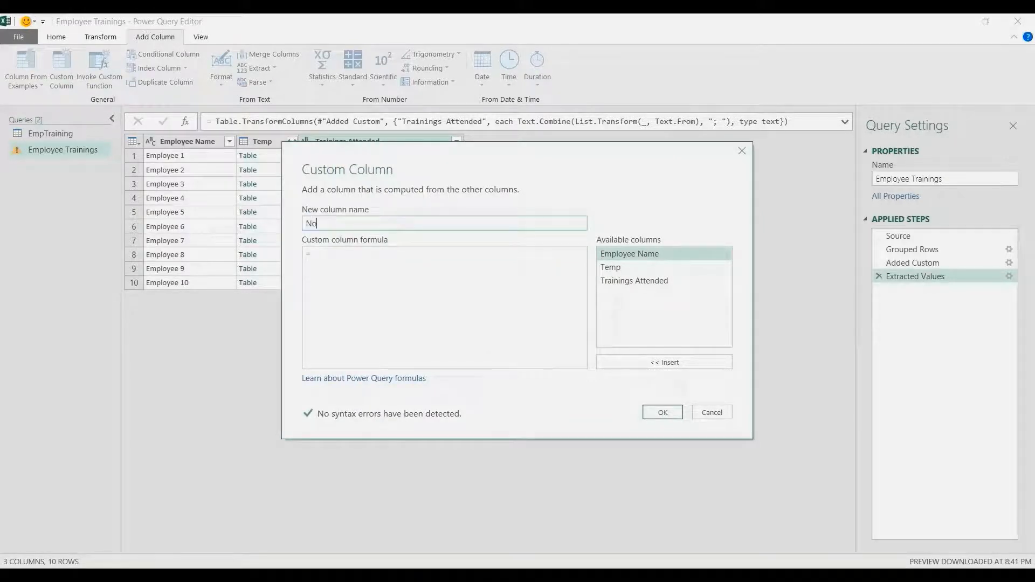
type(". of Tra")
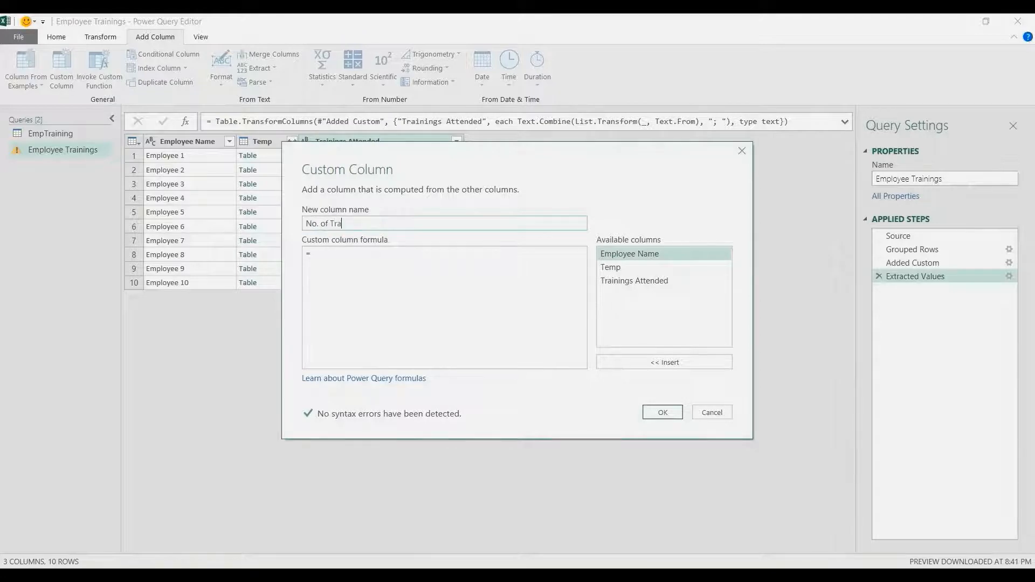
type("ining")
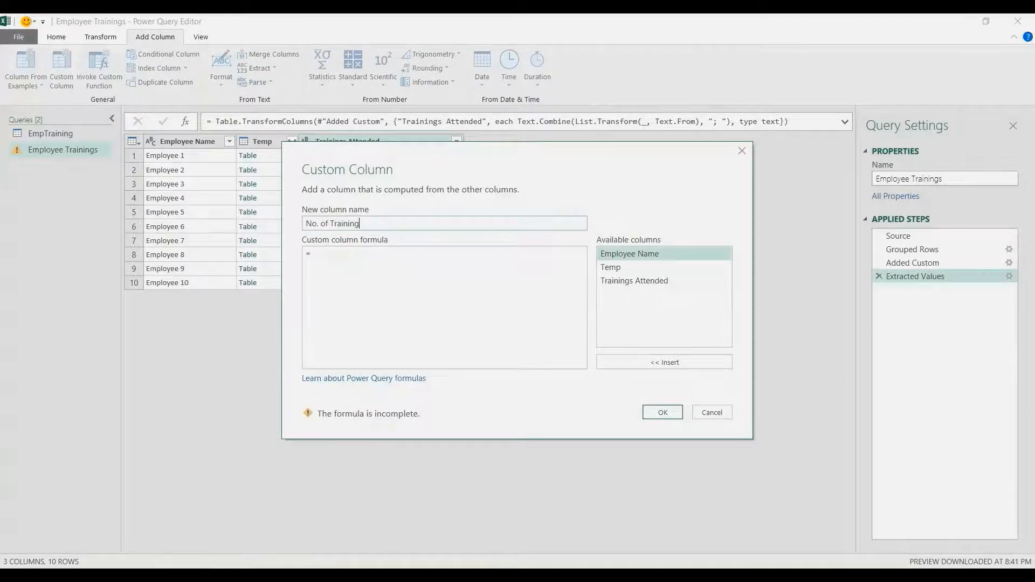
type("s")
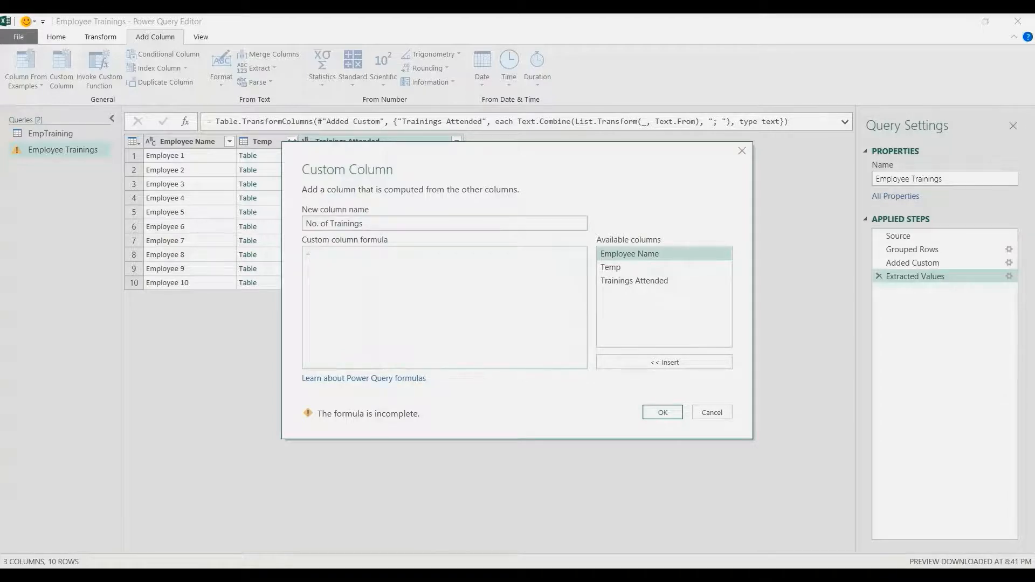
Step: Enter the formula =List.Count([Temp][Trainings Attended]) for the count column
type("List")
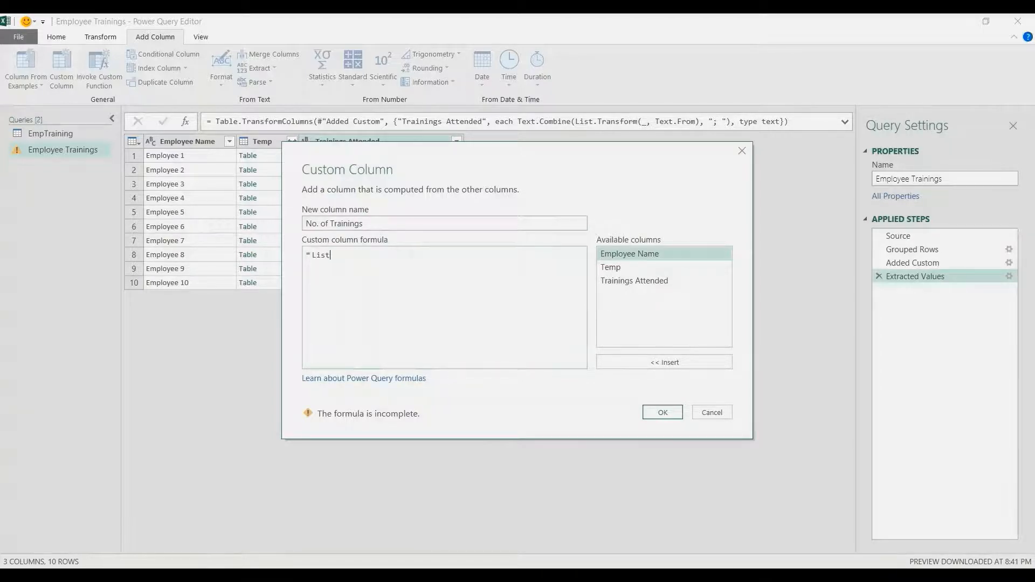
type(".Count(")
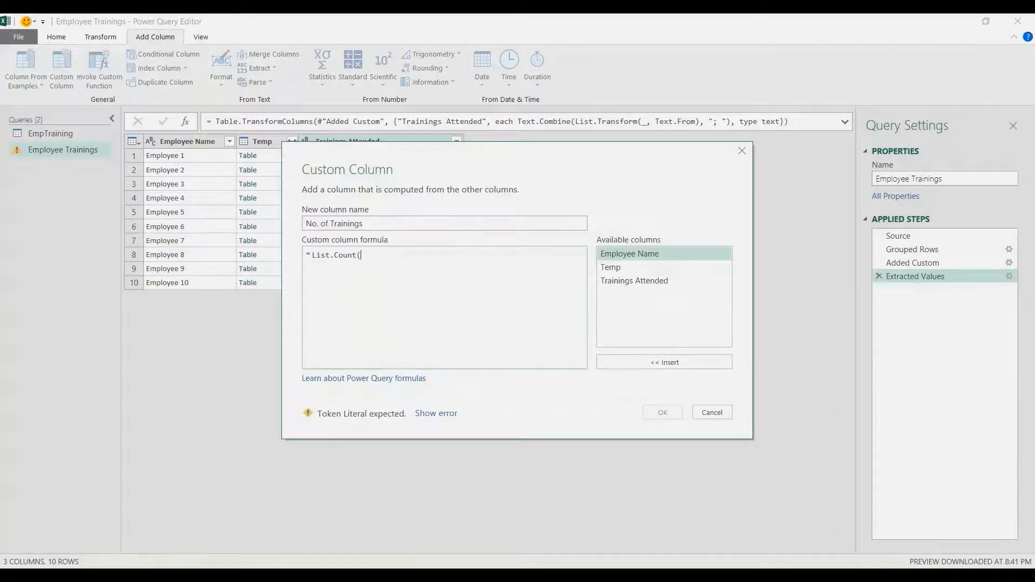
type("[Tem]")
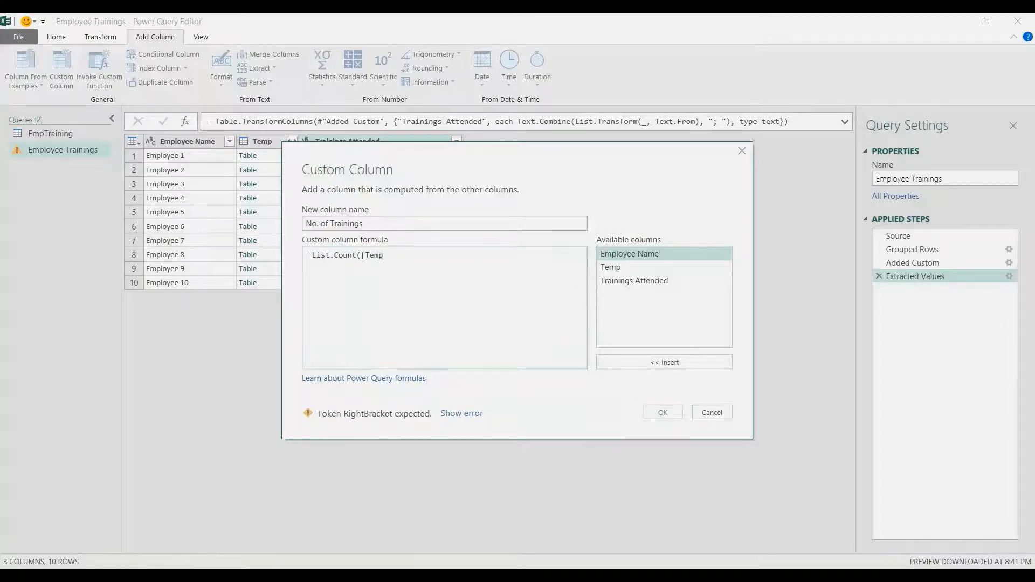
type("][")
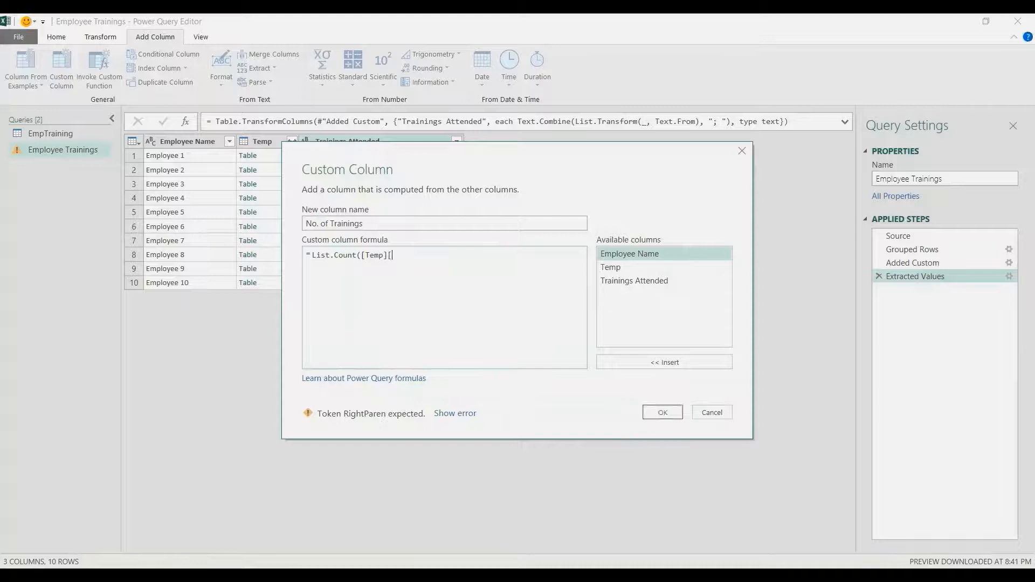
type("Traini")
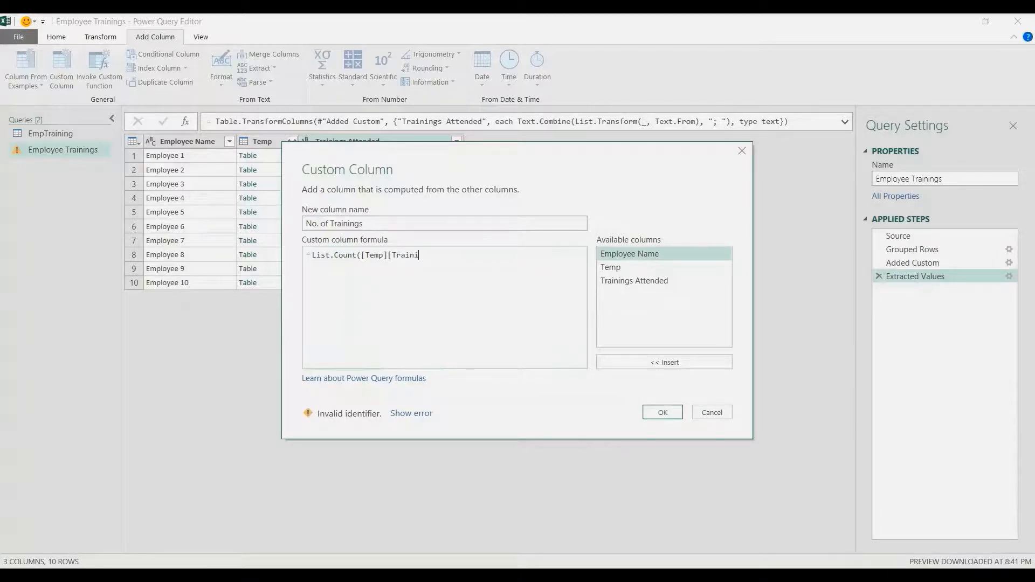
type("ngs Attende")
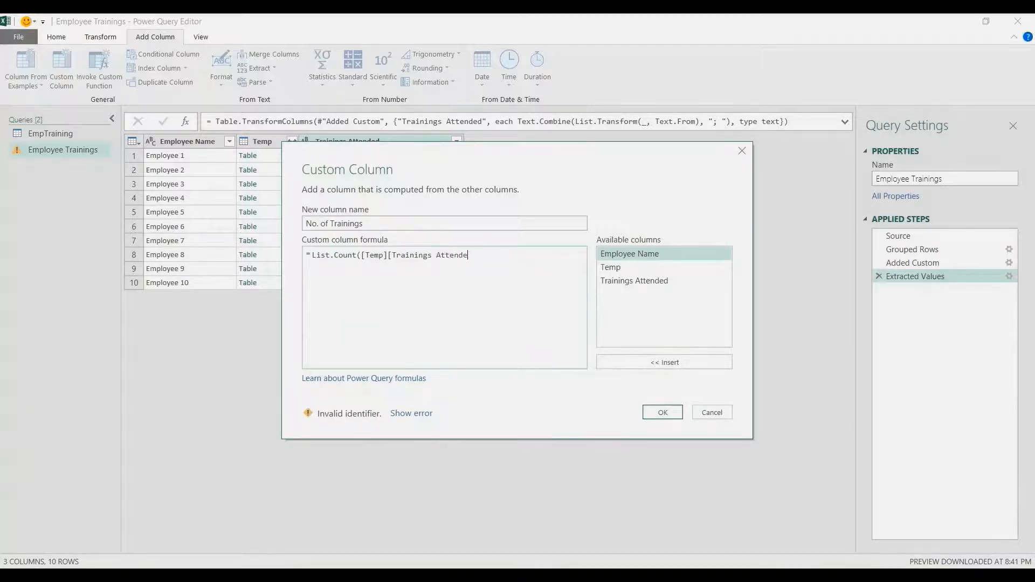
type("d]}")
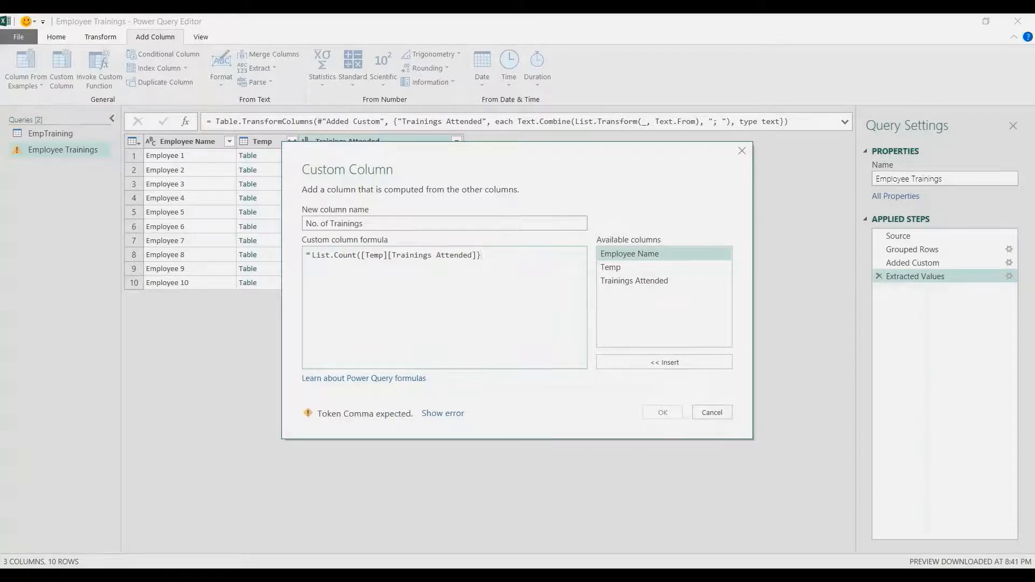
type(")")
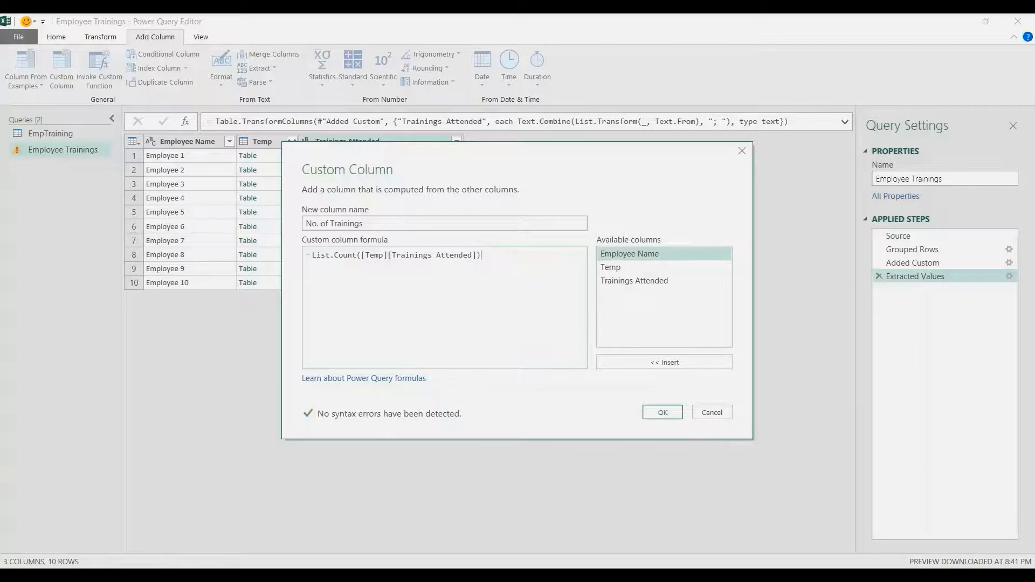
Step: Add the No. of Trainings column and load the summary as a table on a new worksheet
left_click(661, 412)
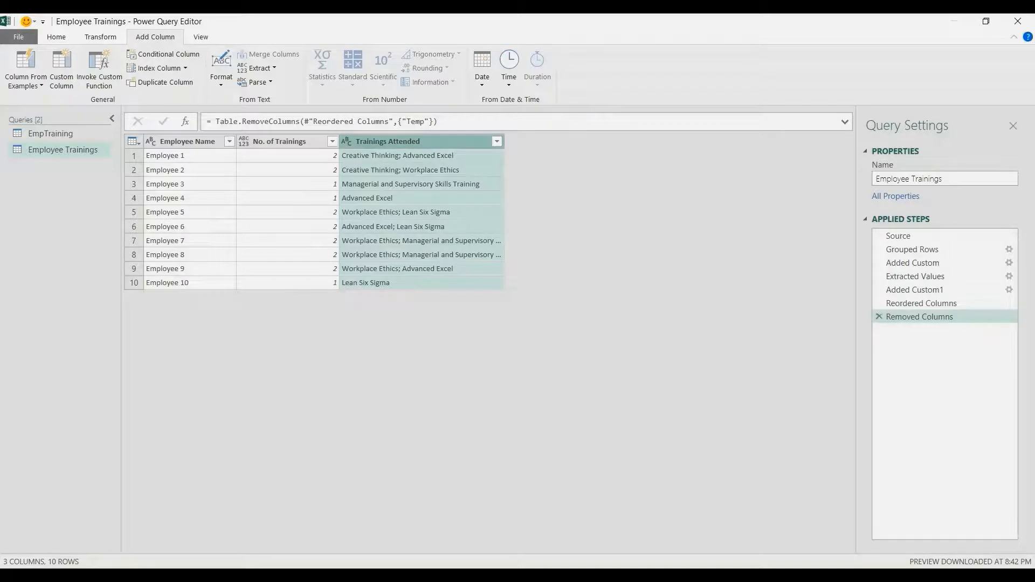
left_click(56, 36)
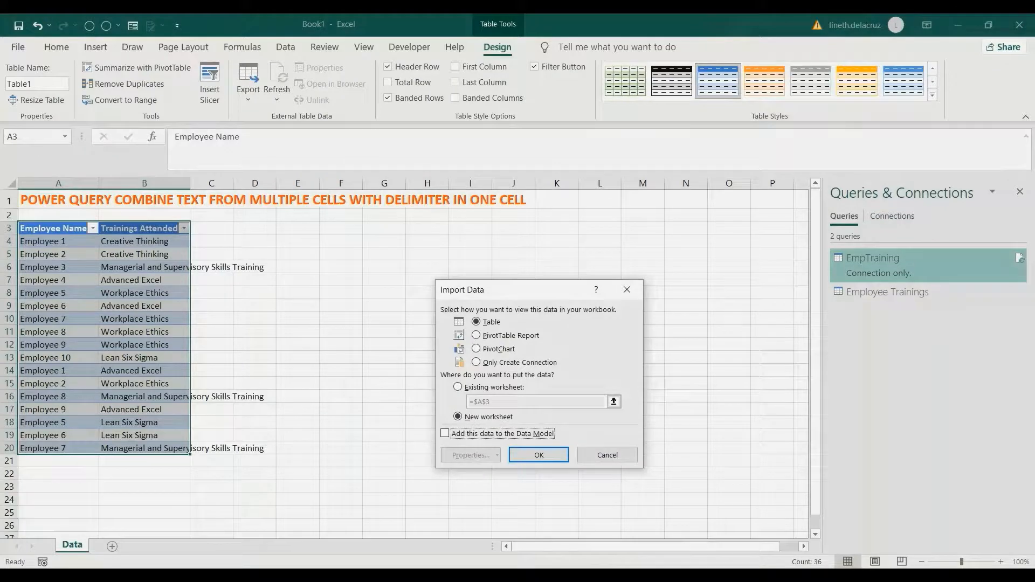
left_click(538, 455)
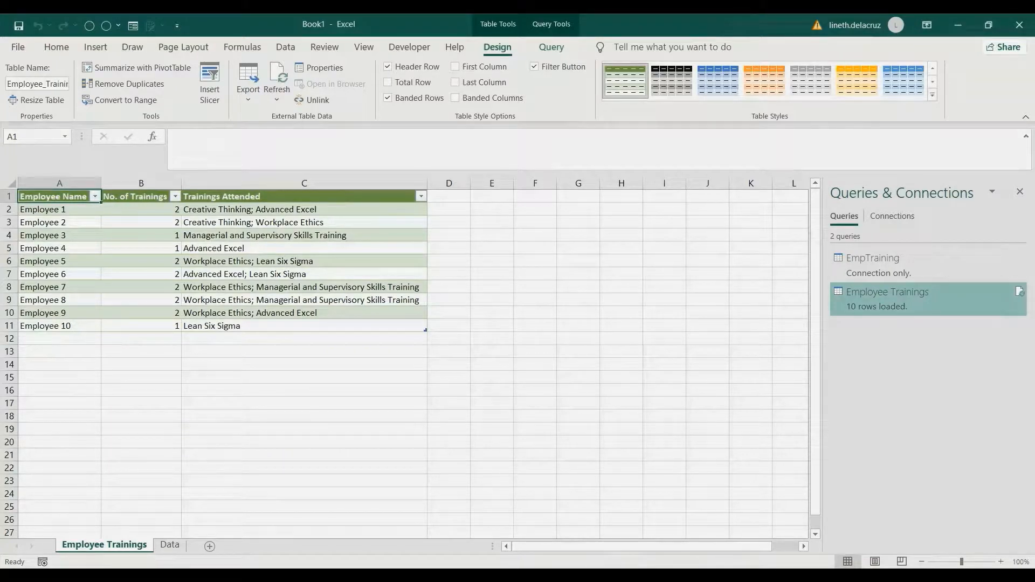
Step: Add a first row for new employee Lin on the Data sheet and refresh the summary query
left_click(169, 544)
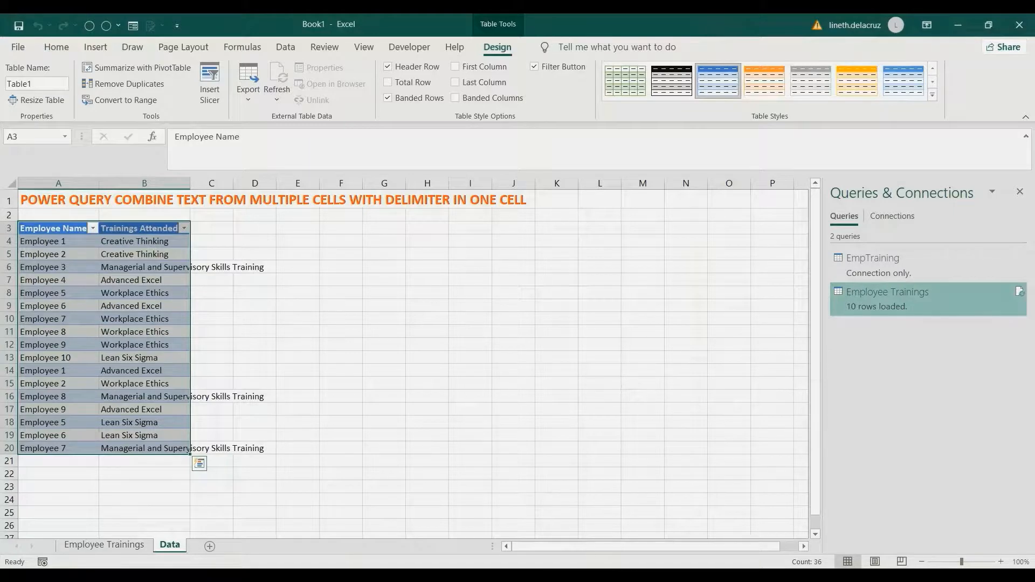
type("Lineth")
left_click(145, 462)
type("Advanced Excel")
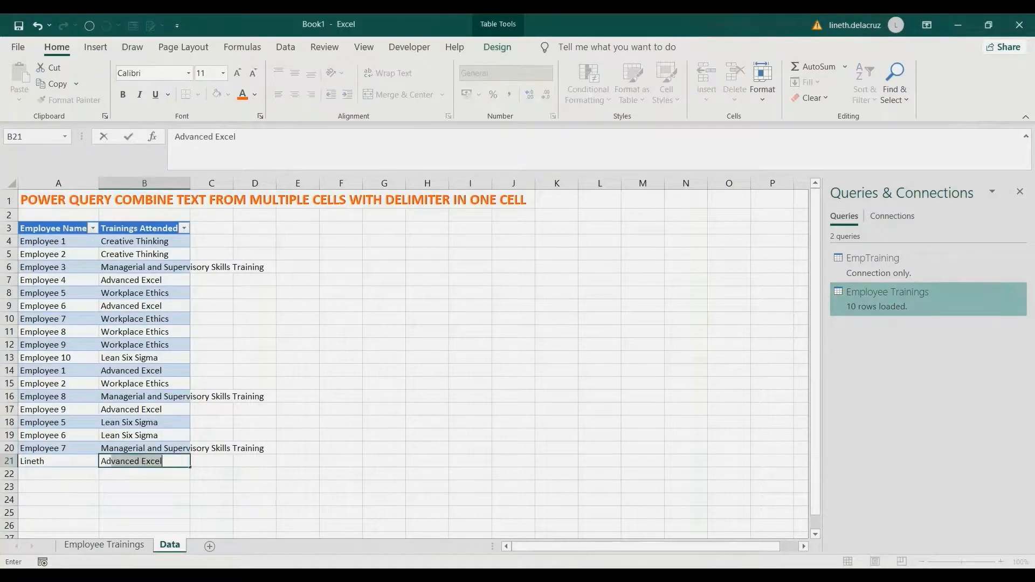
key("Return")
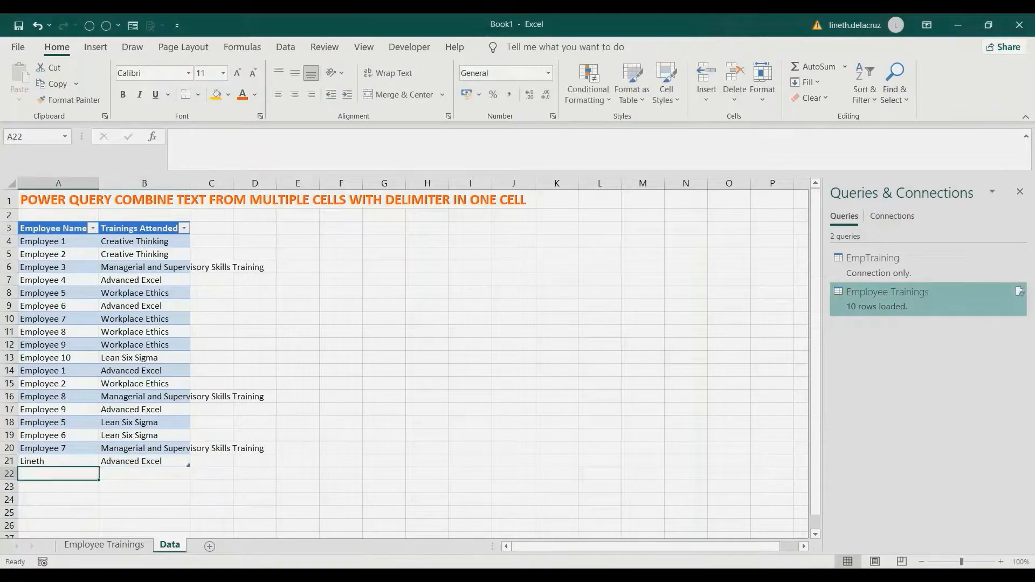
left_click(105, 543)
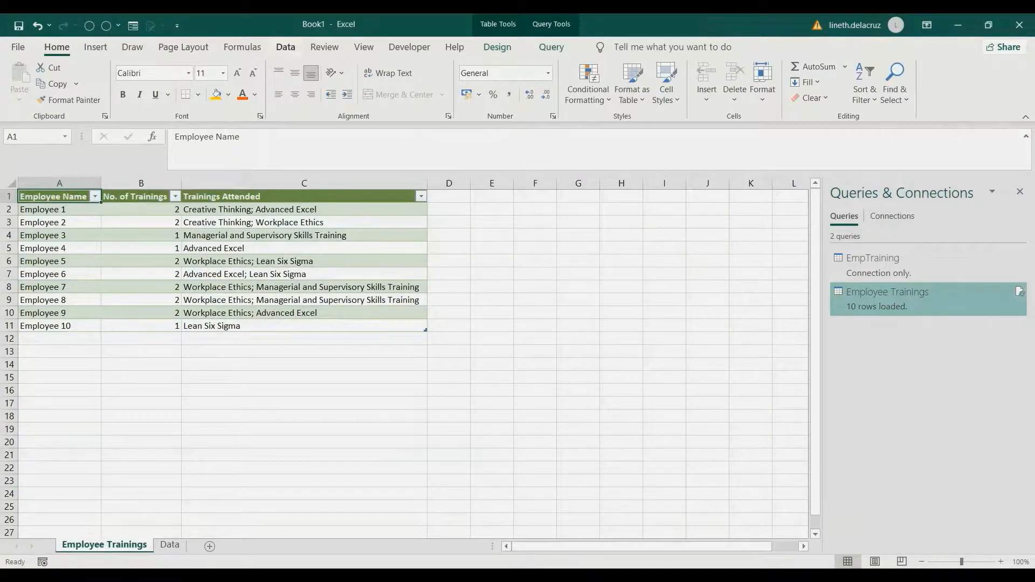
left_click(284, 46)
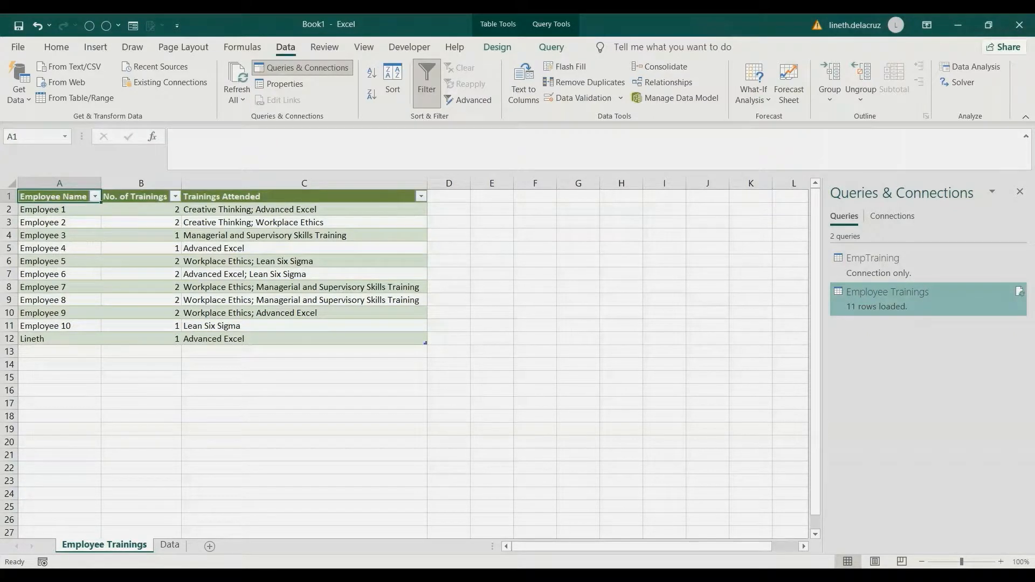
Step: Add Lin's second row with Budget Training so the summary shows count 2, Advanced Excel; Budget Training
left_click(170, 544)
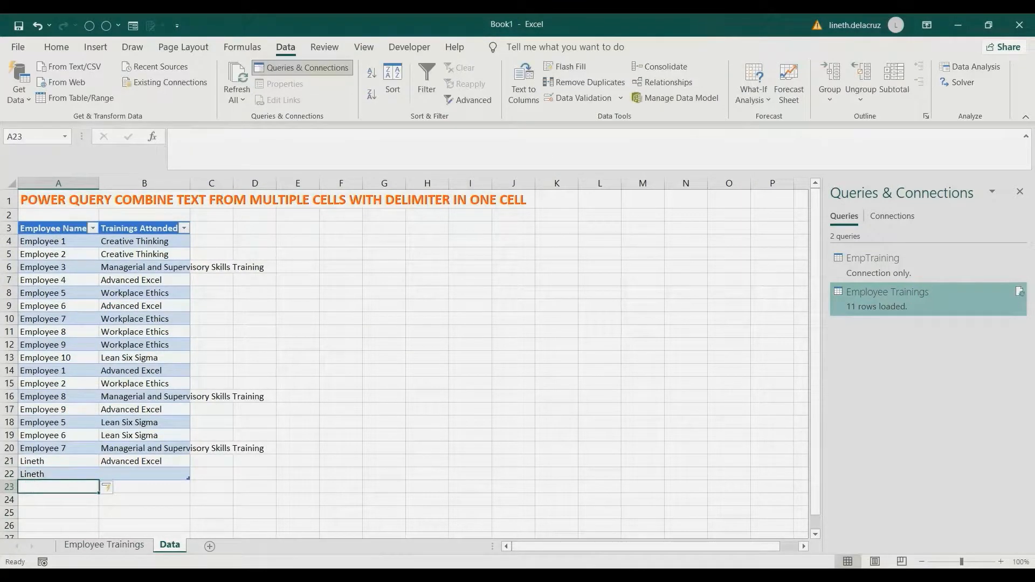
left_click(144, 474)
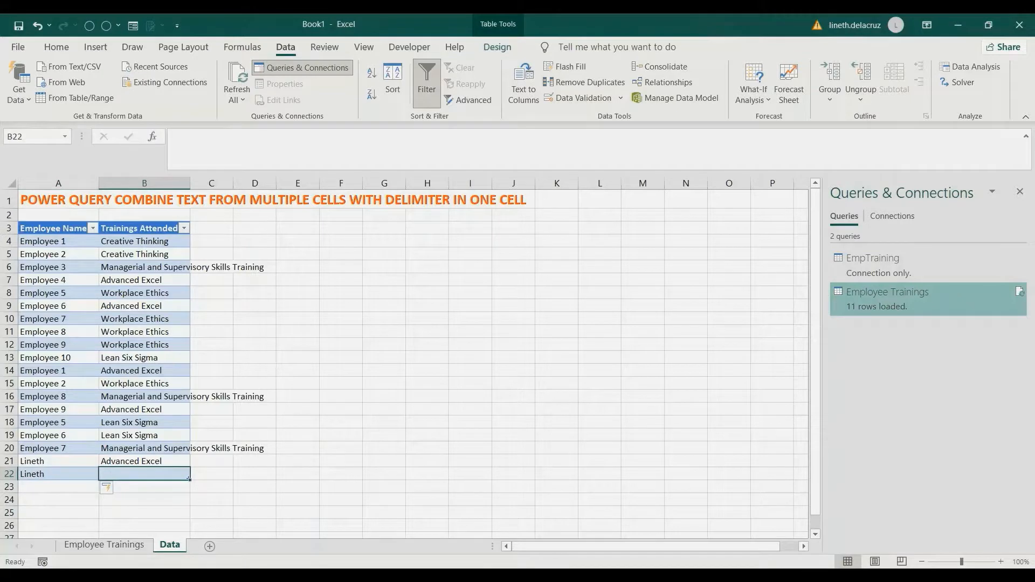
type("Budget Training")
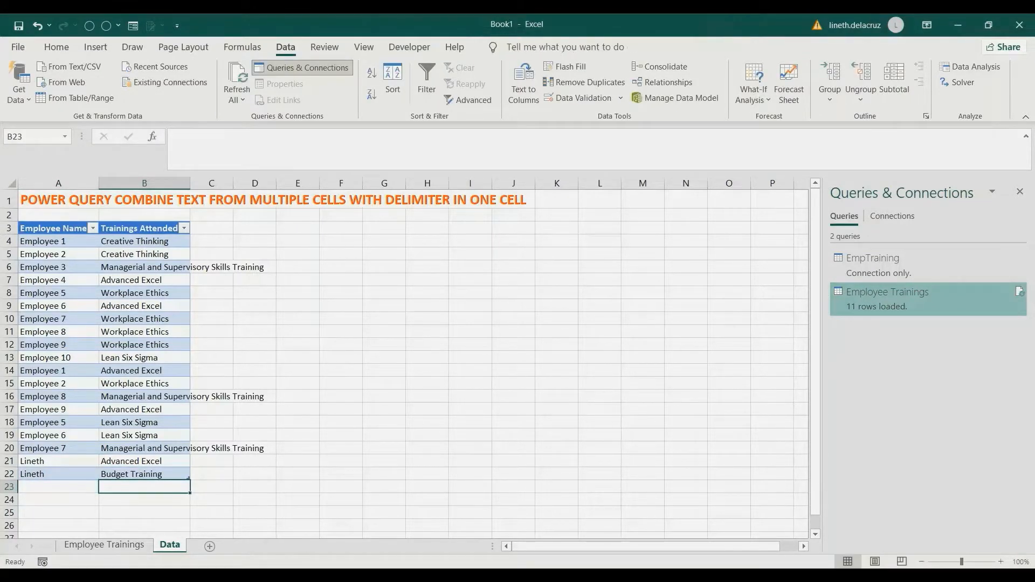
left_click(103, 544)
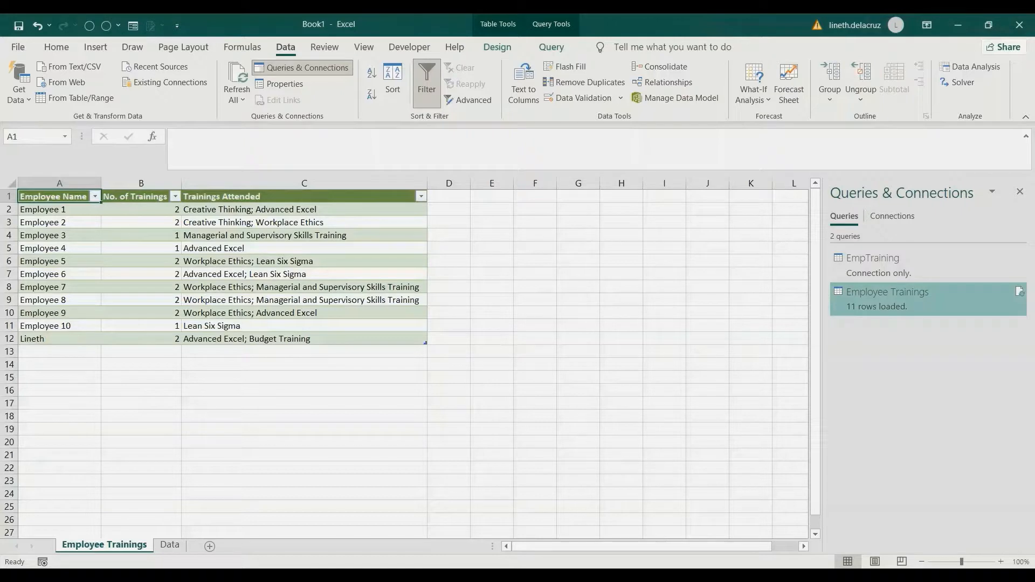
left_click(302, 338)
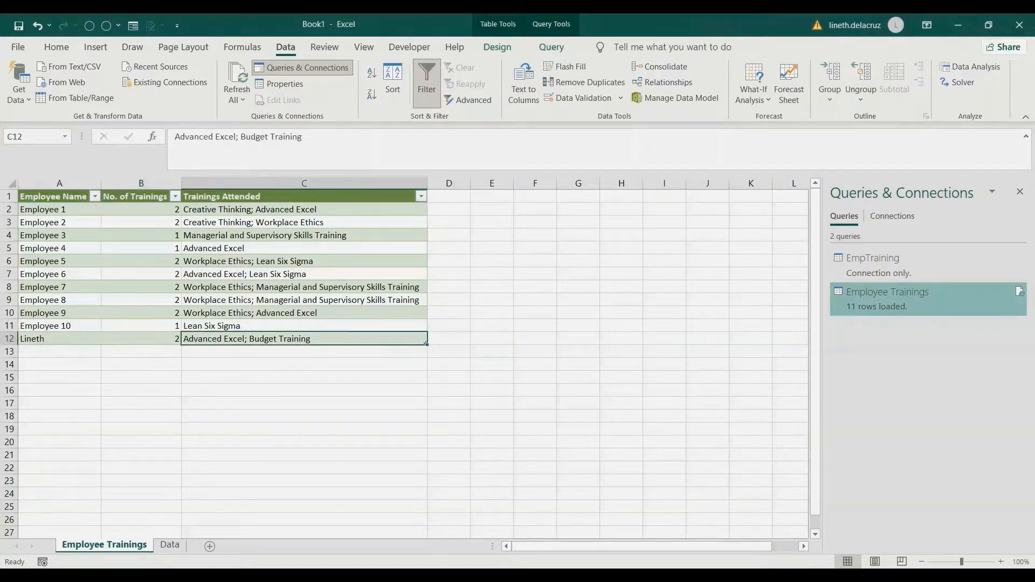